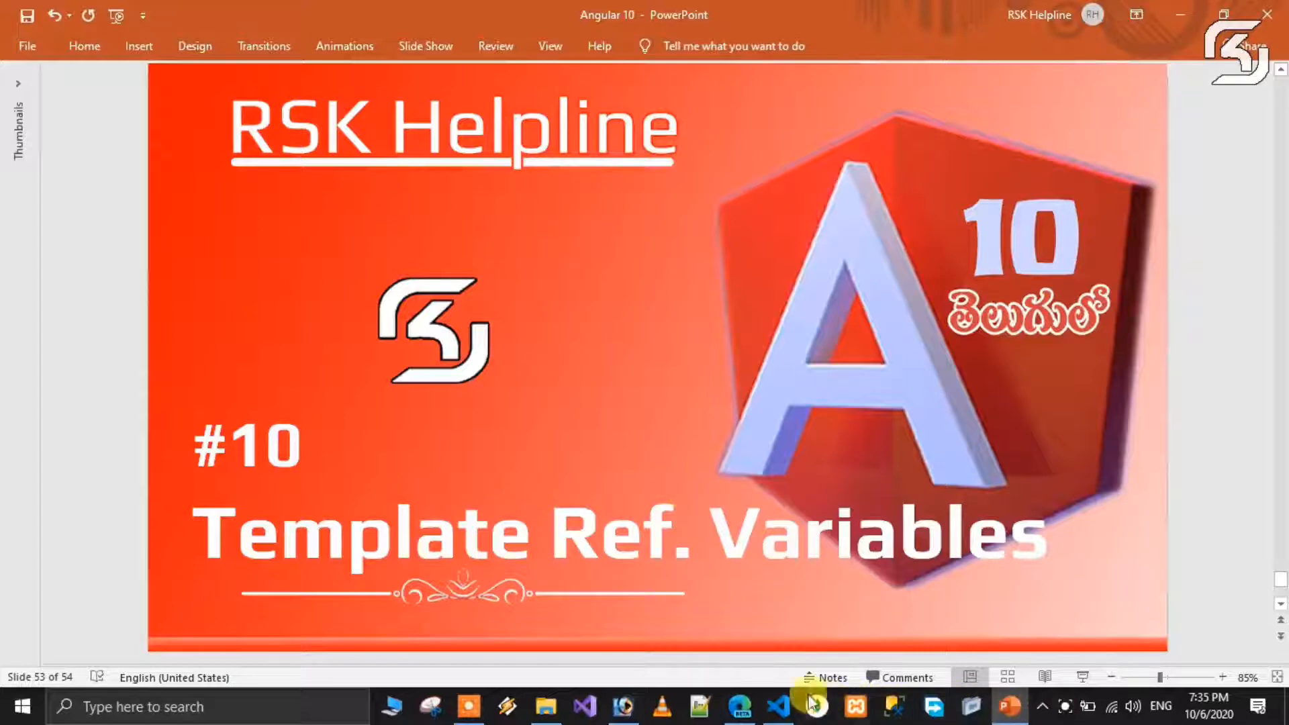
Switch from the PowerPoint slide to Visual Studio Code with test.component.ts open
left_click(777, 706)
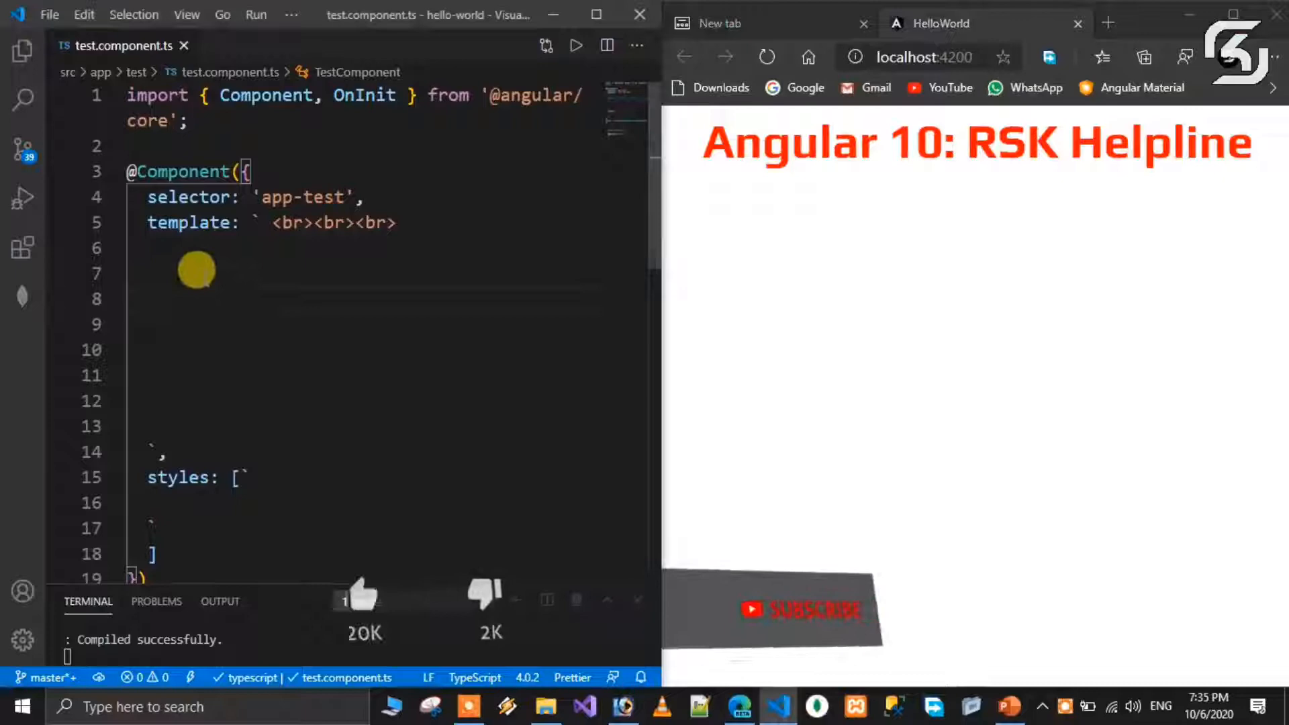
Add <input type="text"> to the component template
type("<")
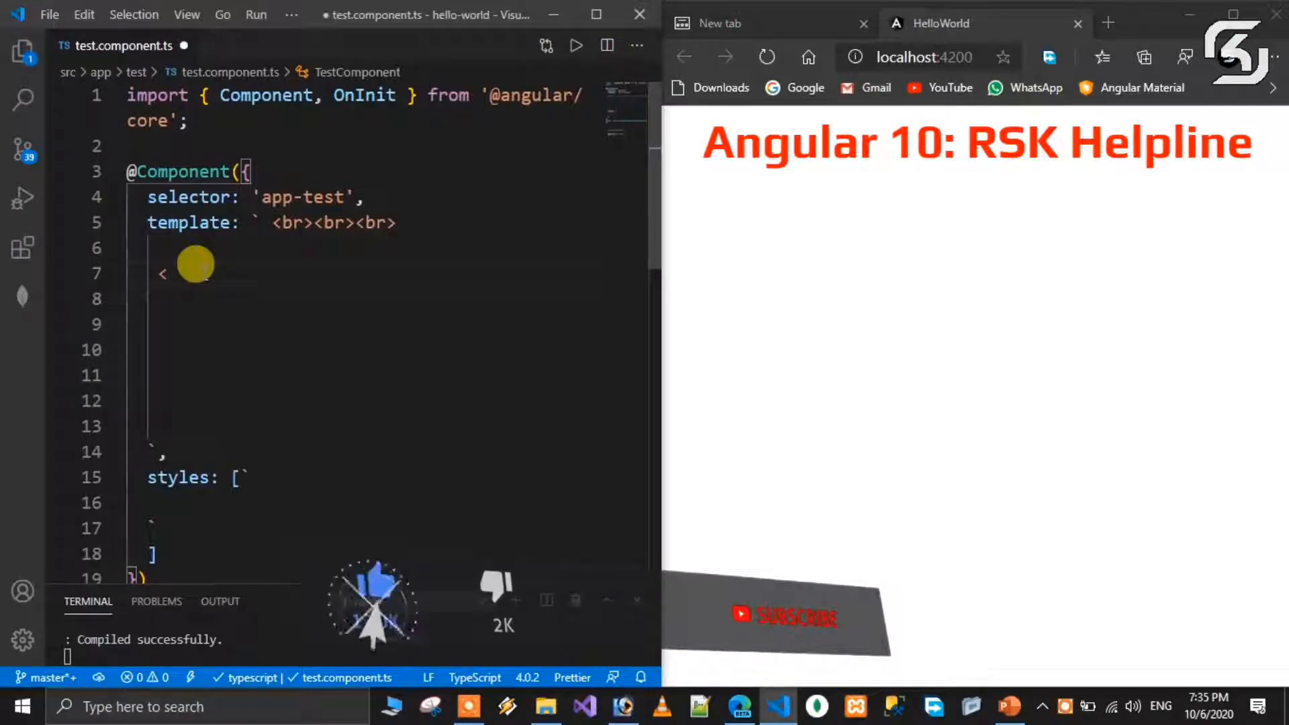
type("input ty")
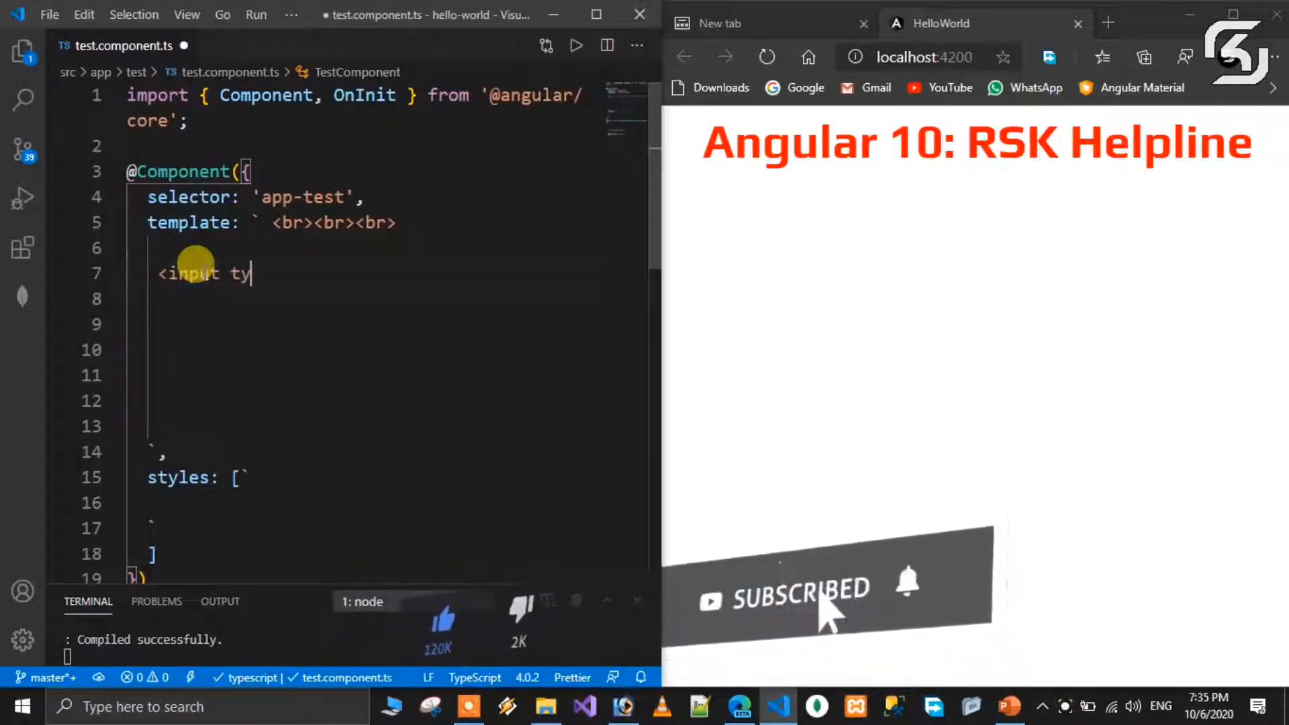
type("pe=")
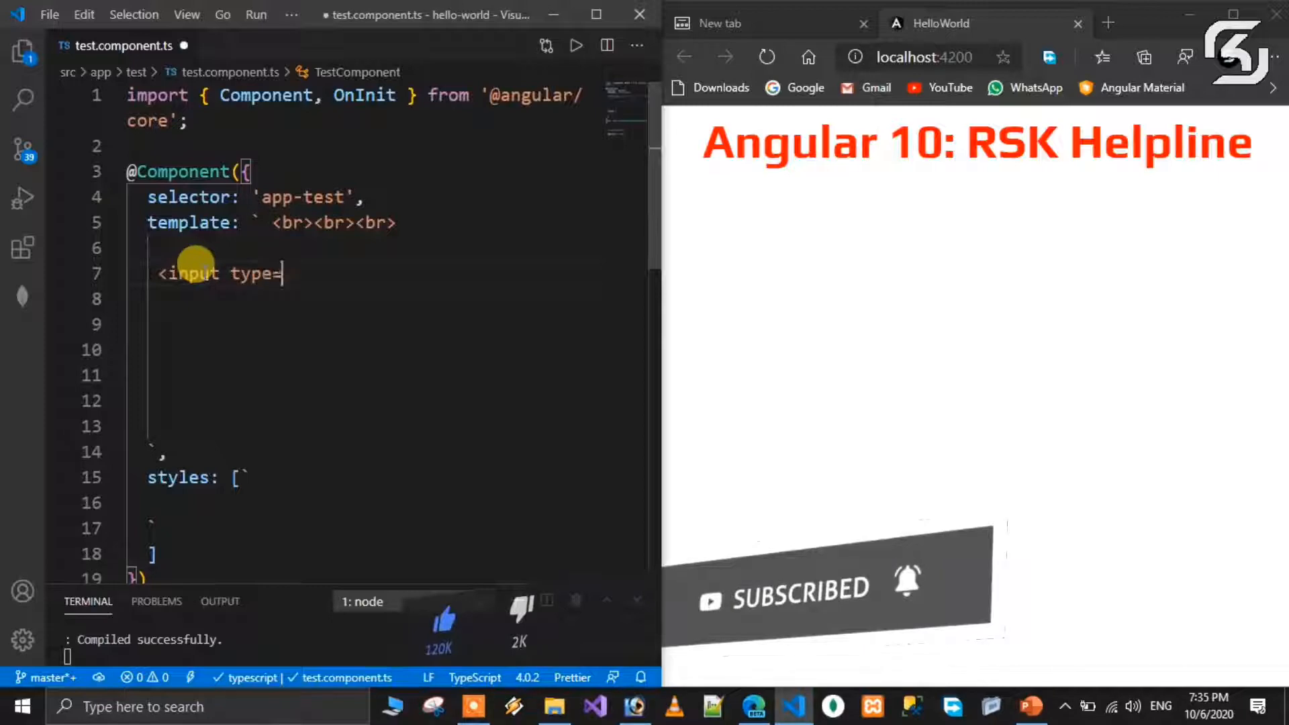
type("\"text\">")
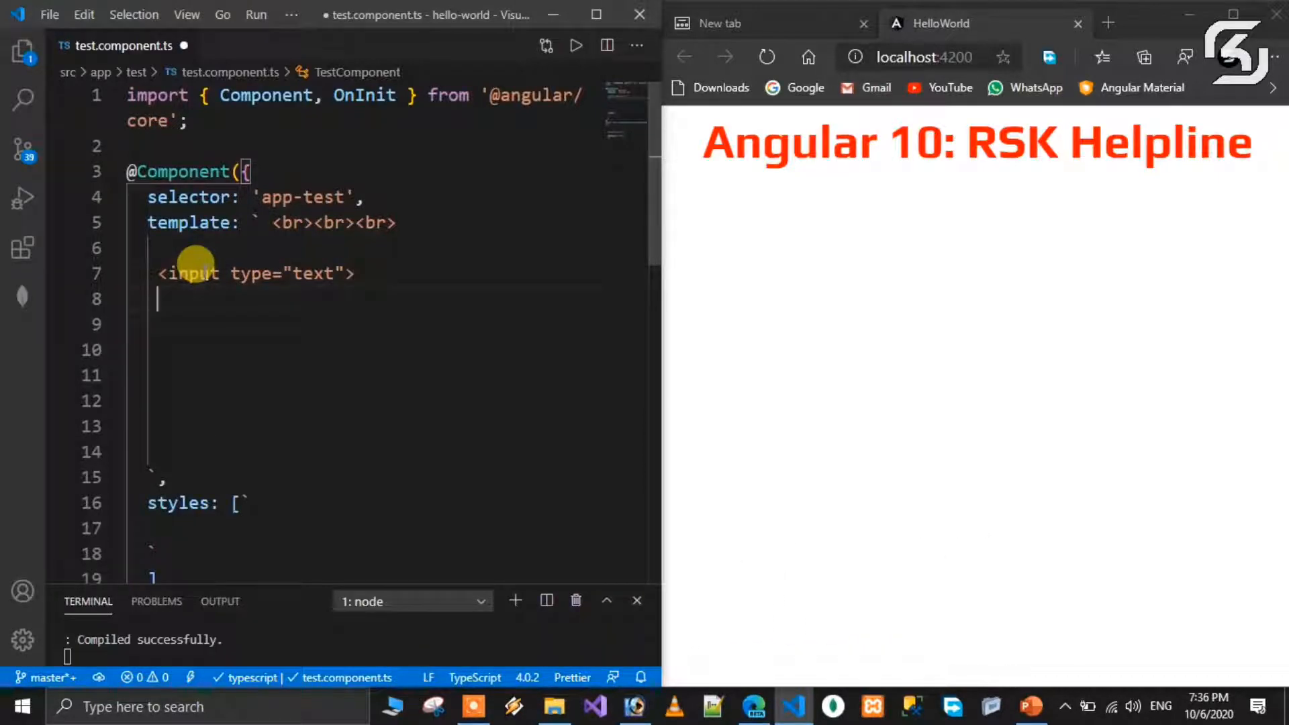
Add <button type="button"> Welcome </button> after the input in the template
type("<button")
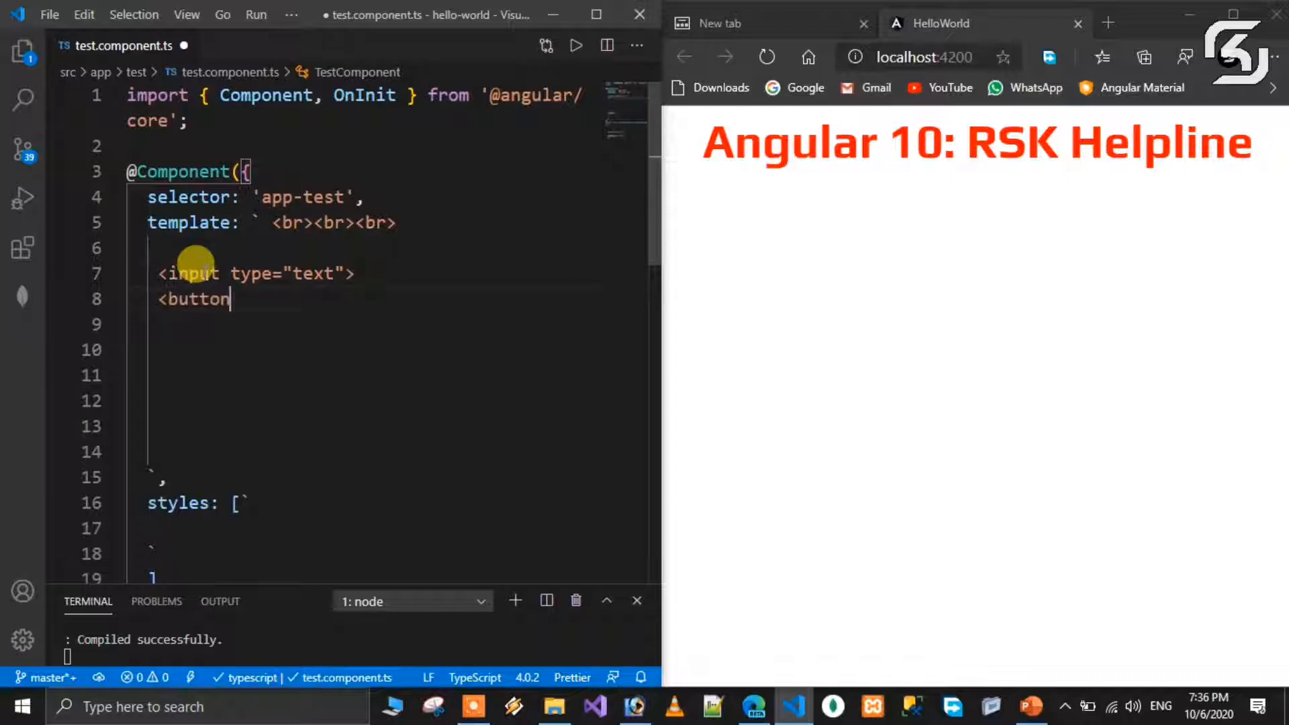
type("t")
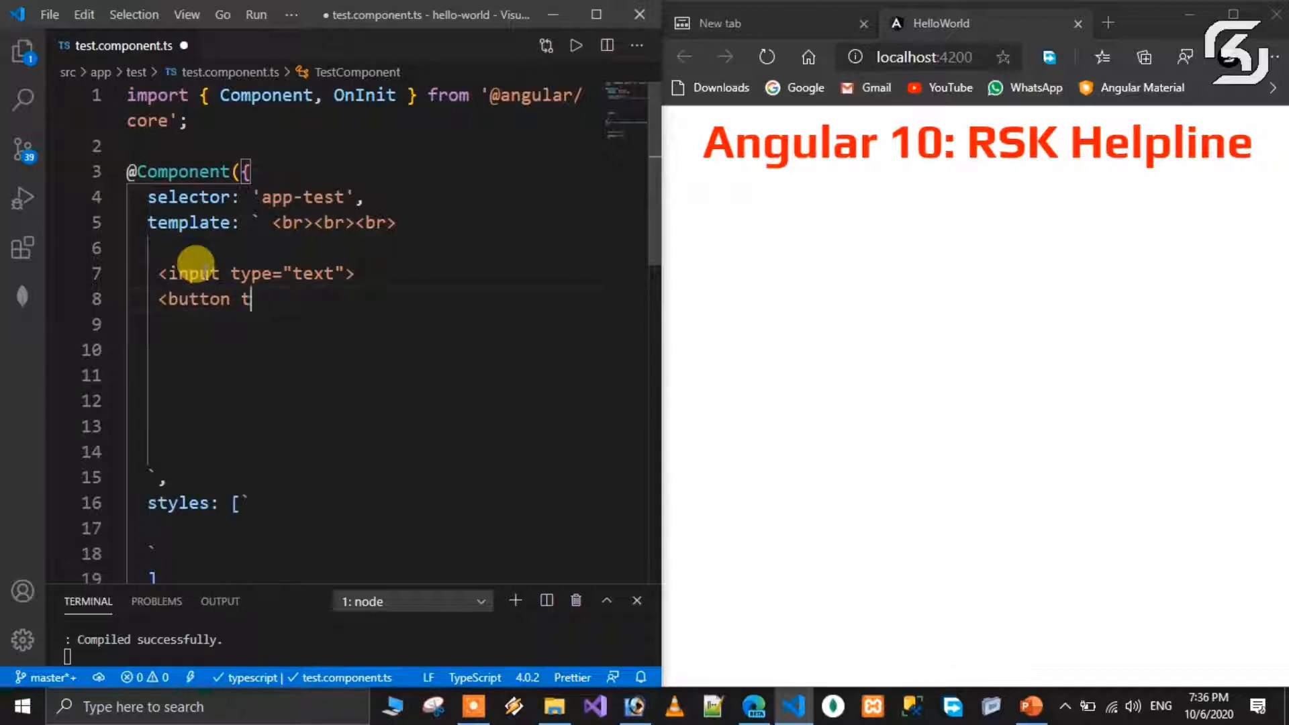
type("ype=\"")
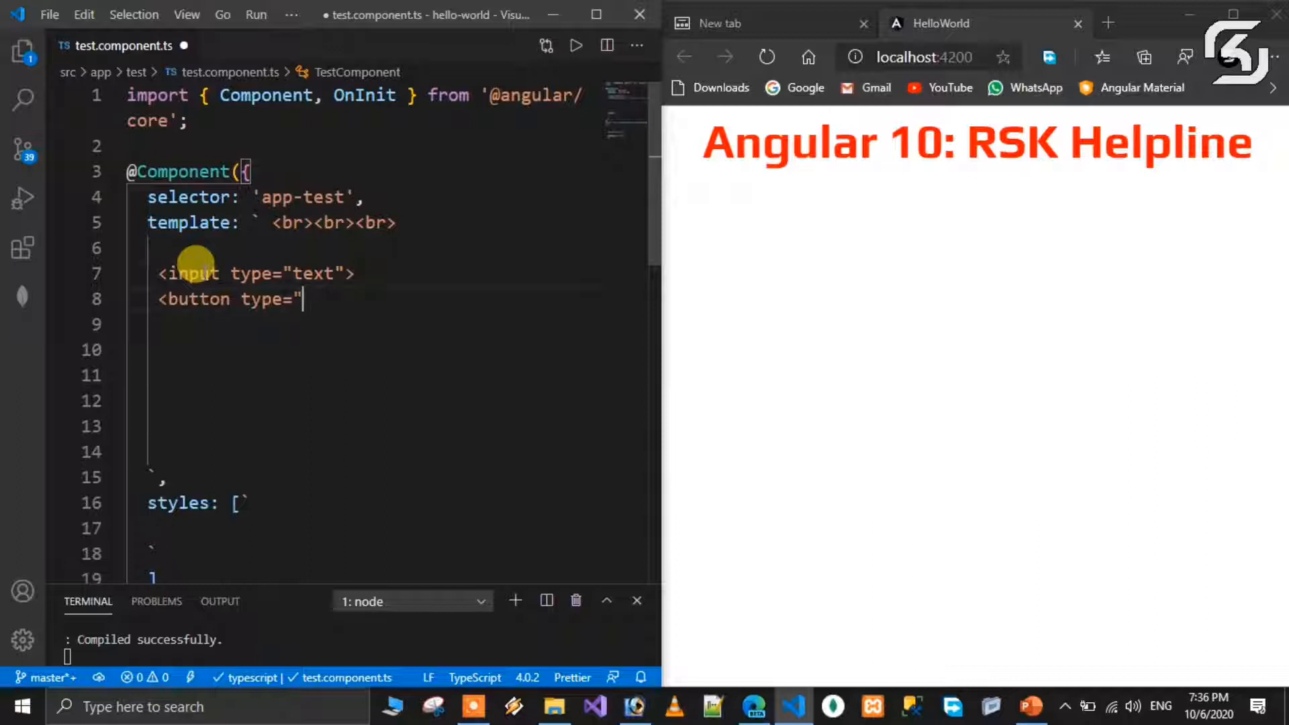
type("button")
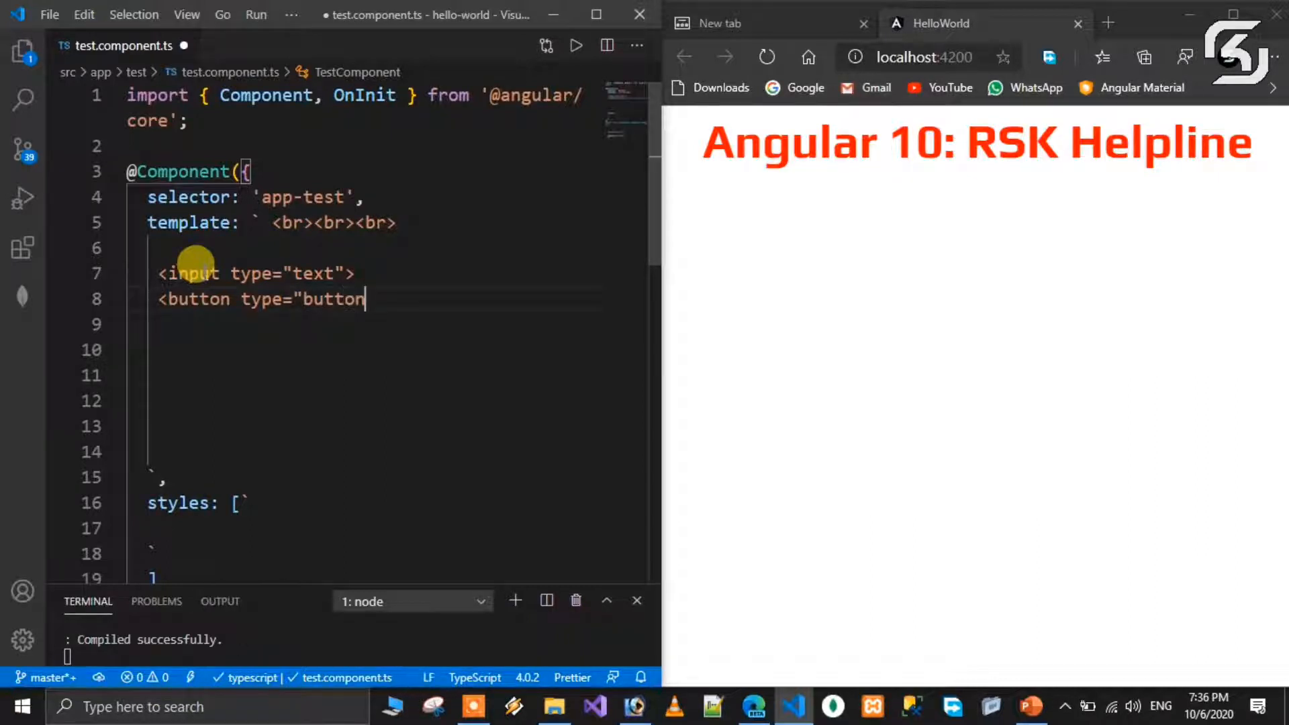
type("\" >")
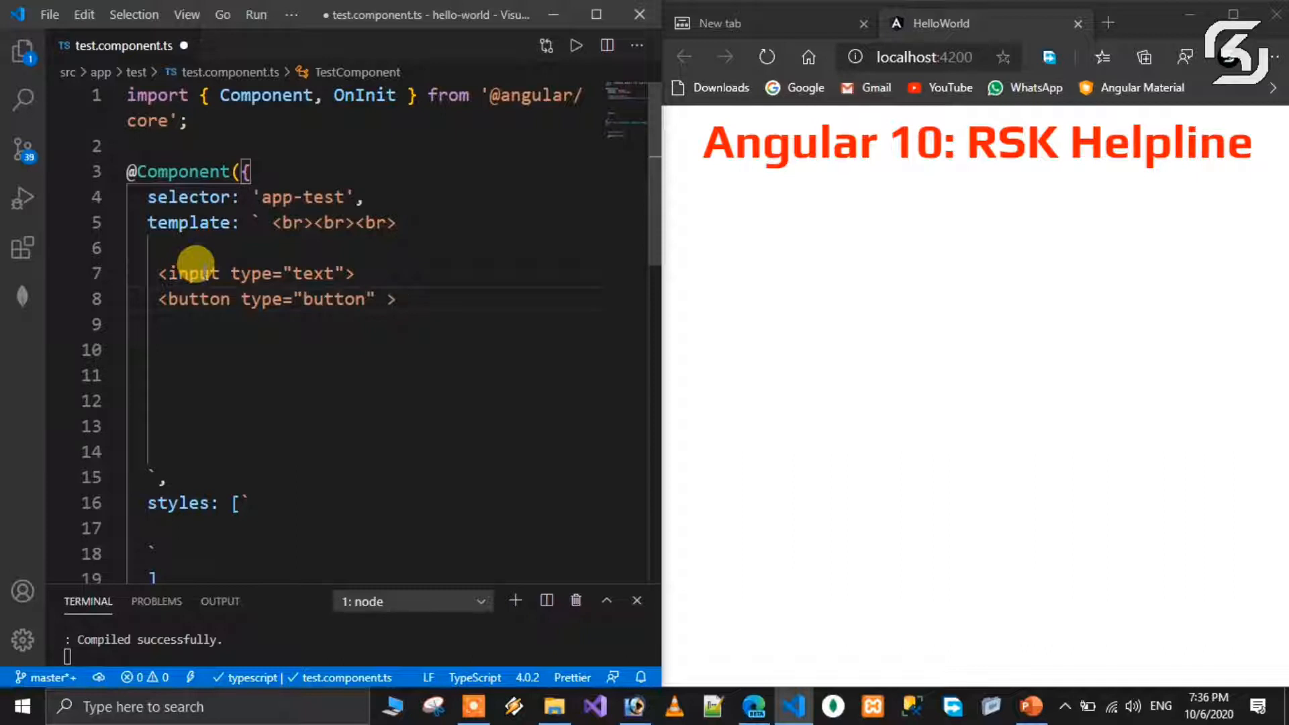
type("Wecl")
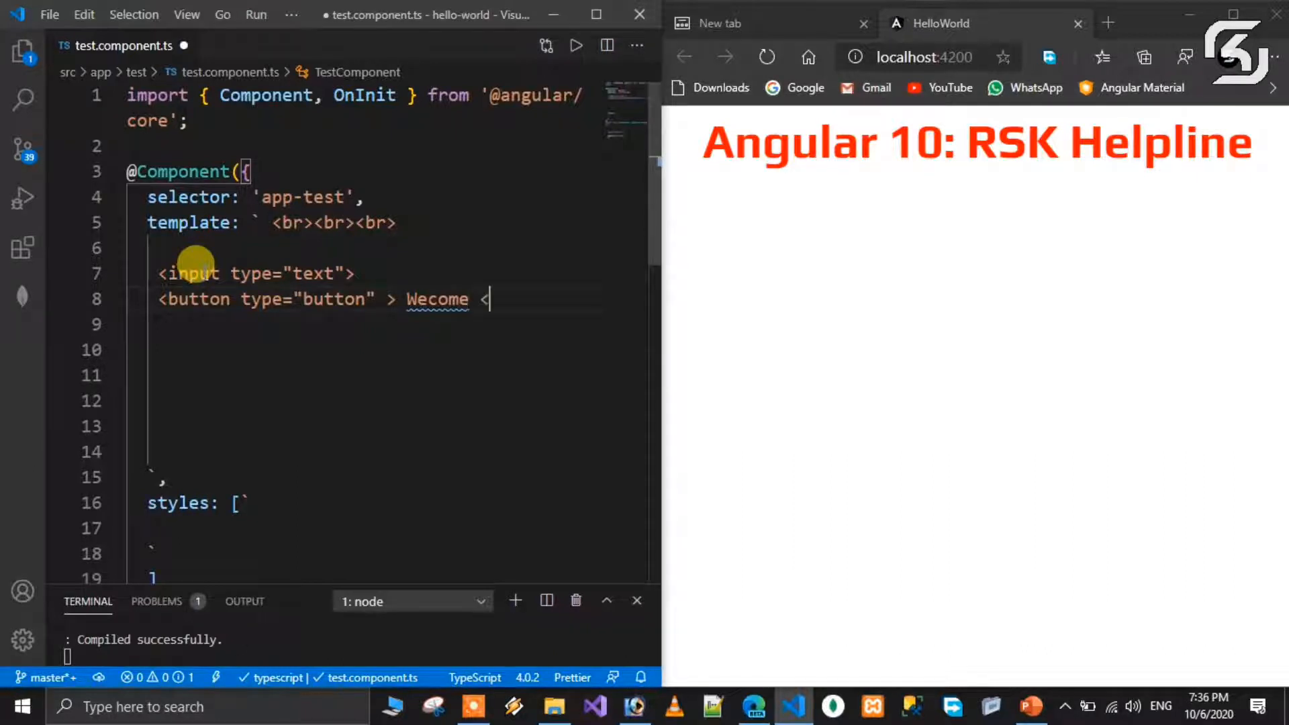
key("Backspace")
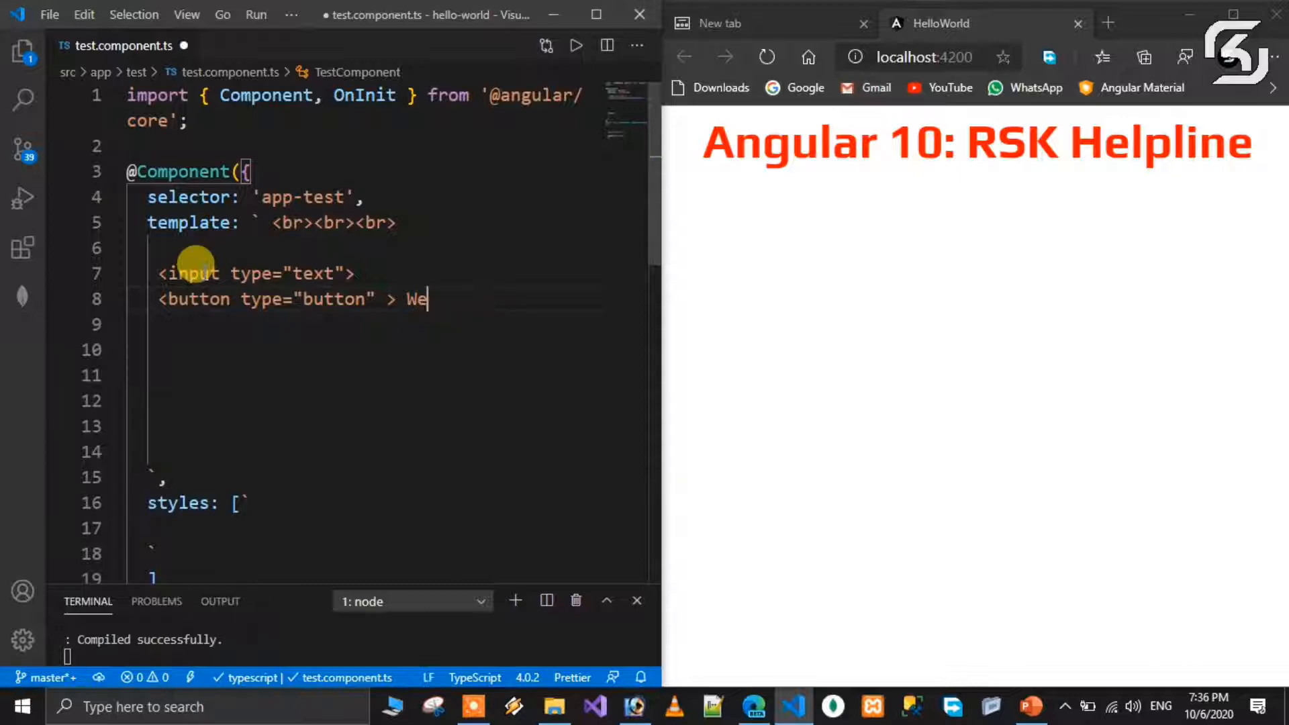
type("lcome </")
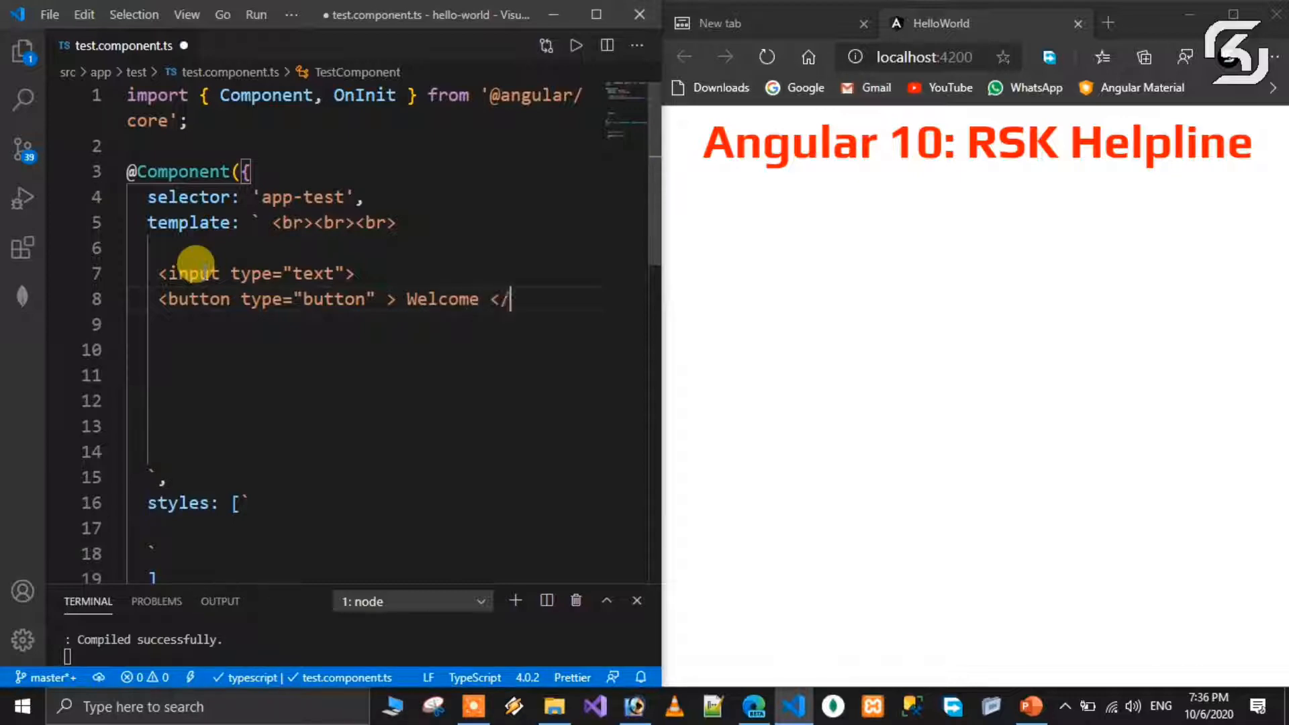
type("button>")
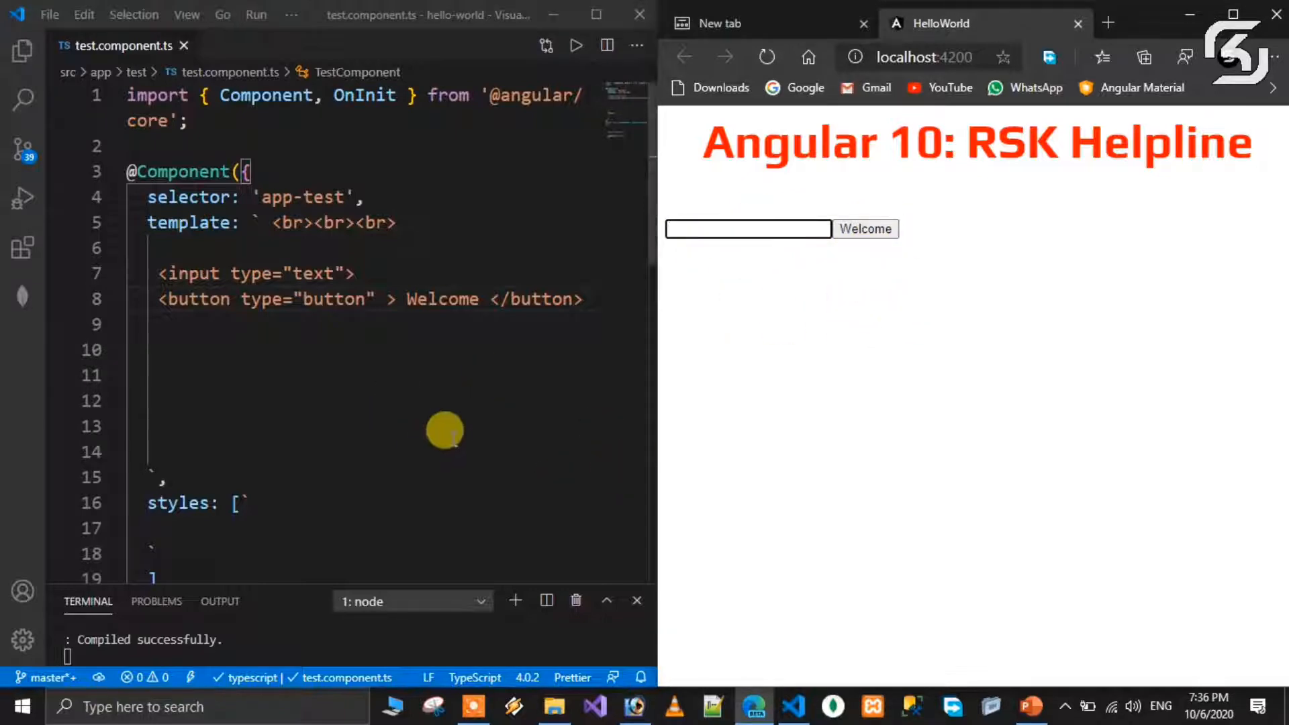
mouse_move(255, 295)
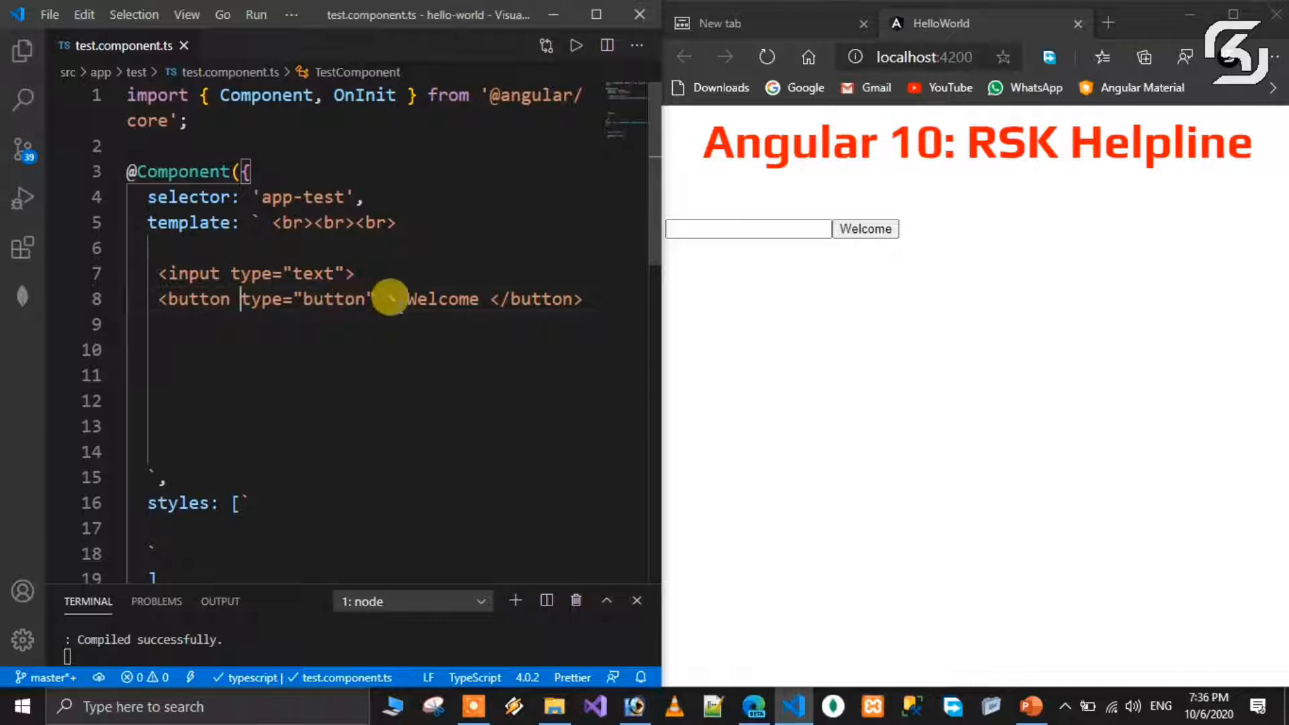
Bind the button's (click) event to message() before its type attribute
left_click(748, 228)
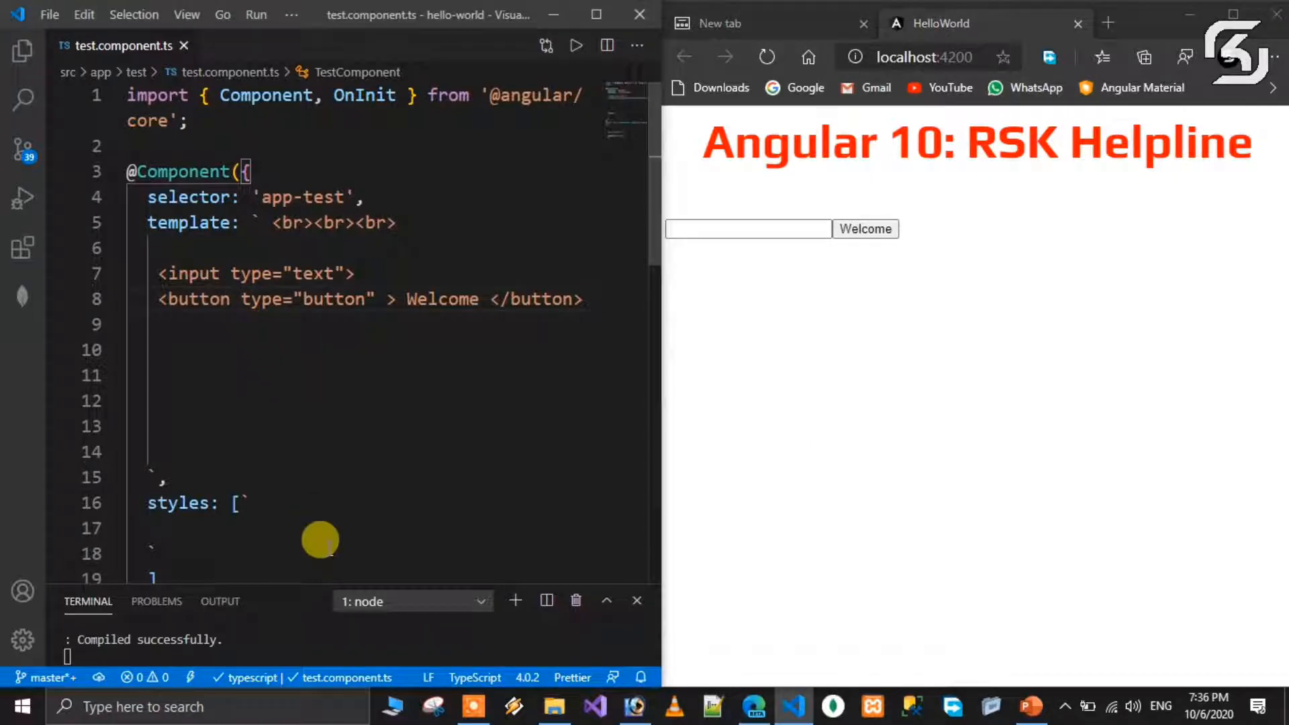
type("(")
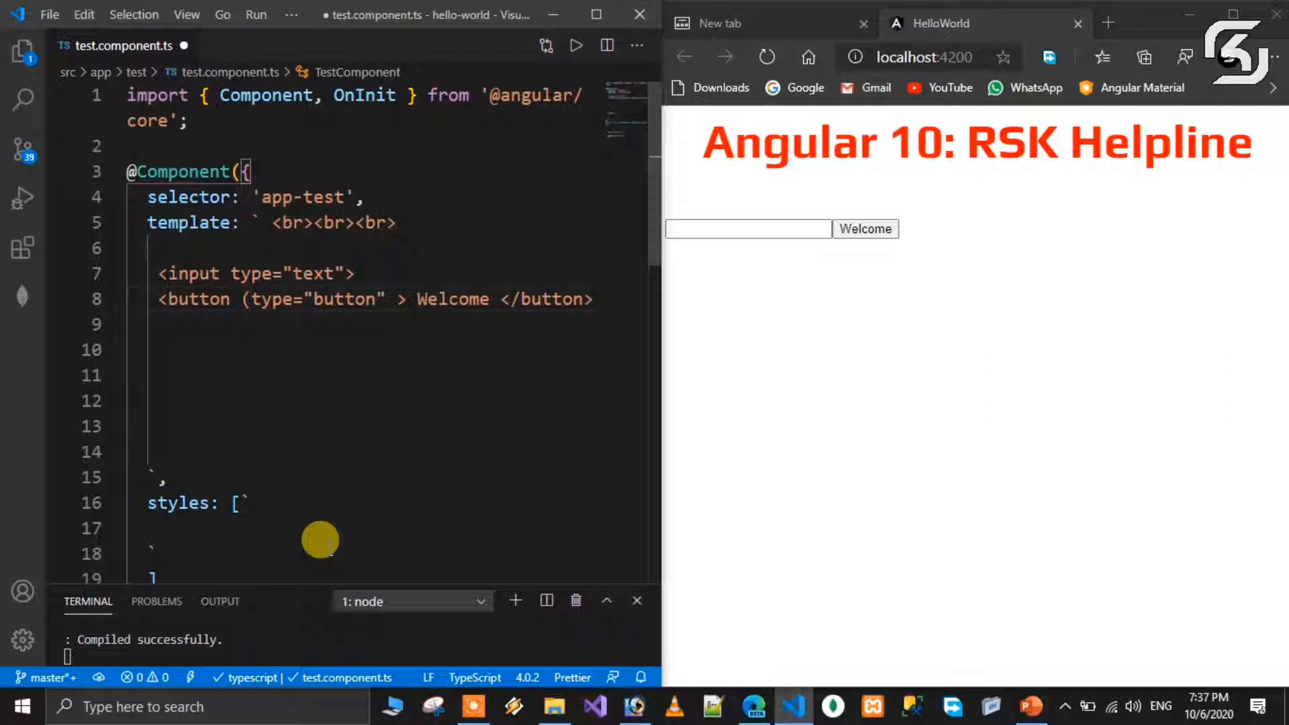
type("(click)")
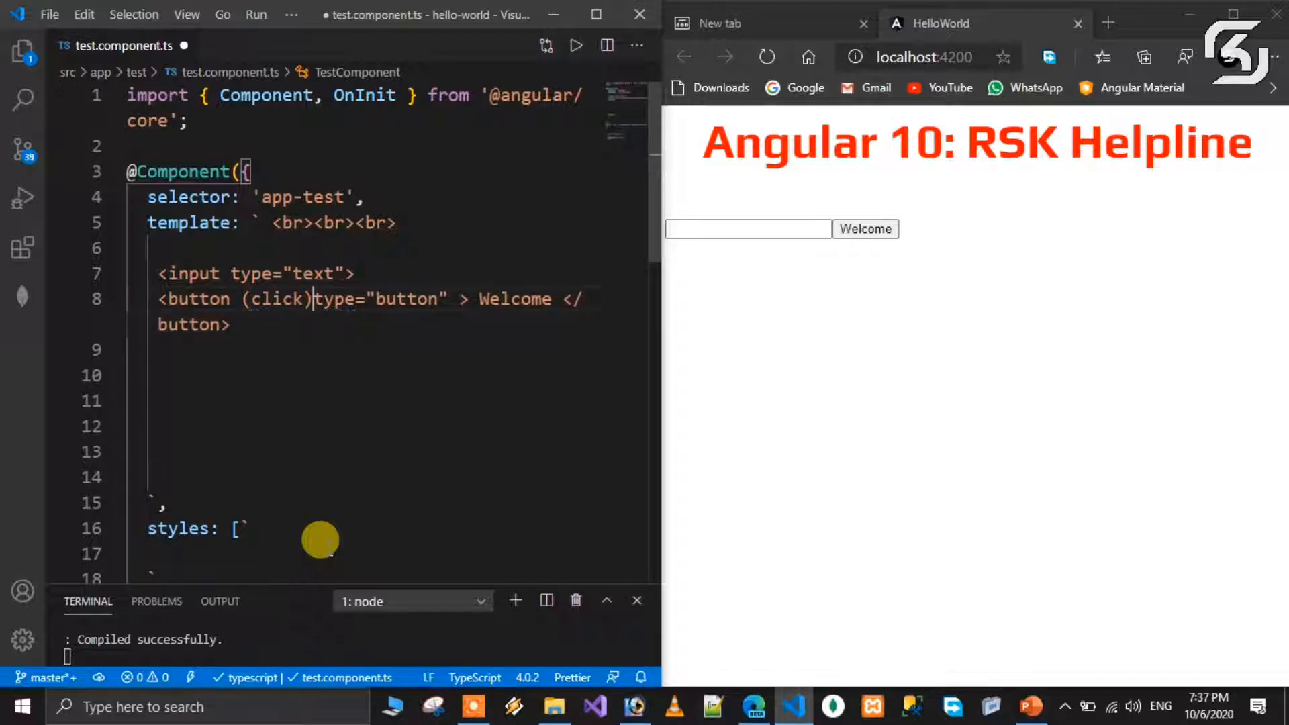
type("=\"\"")
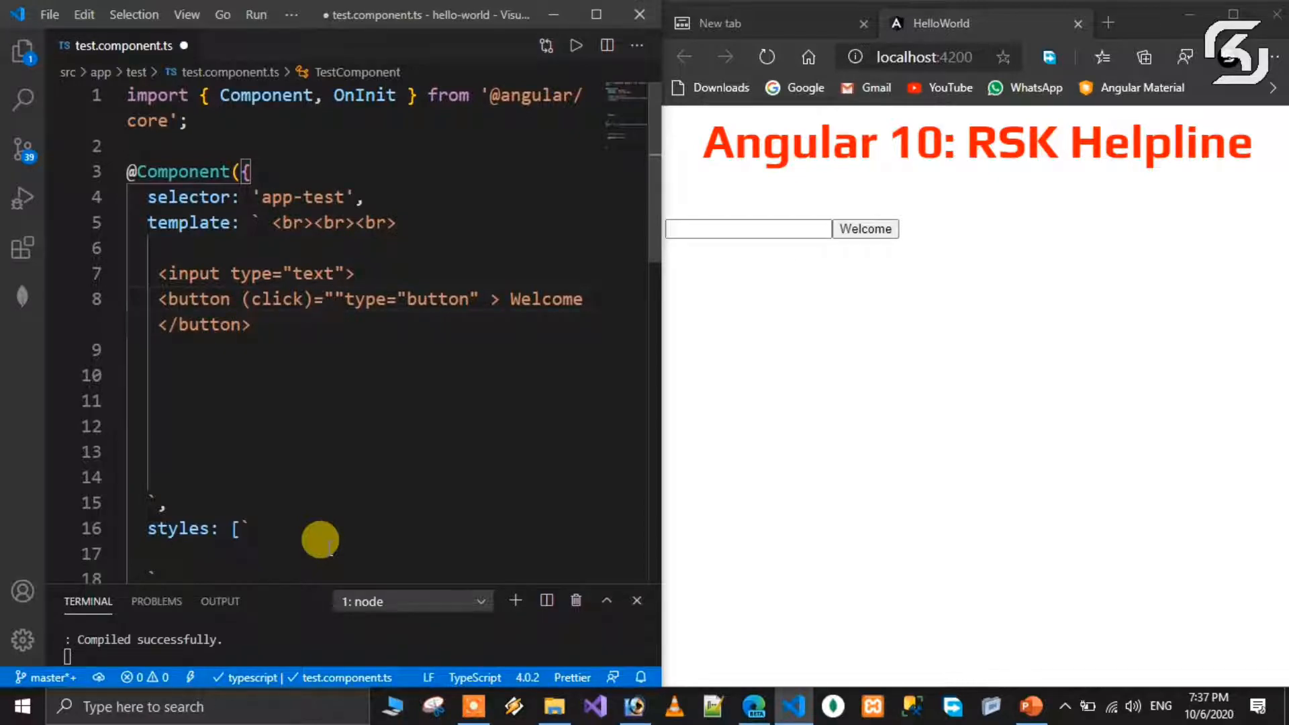
type("messag")
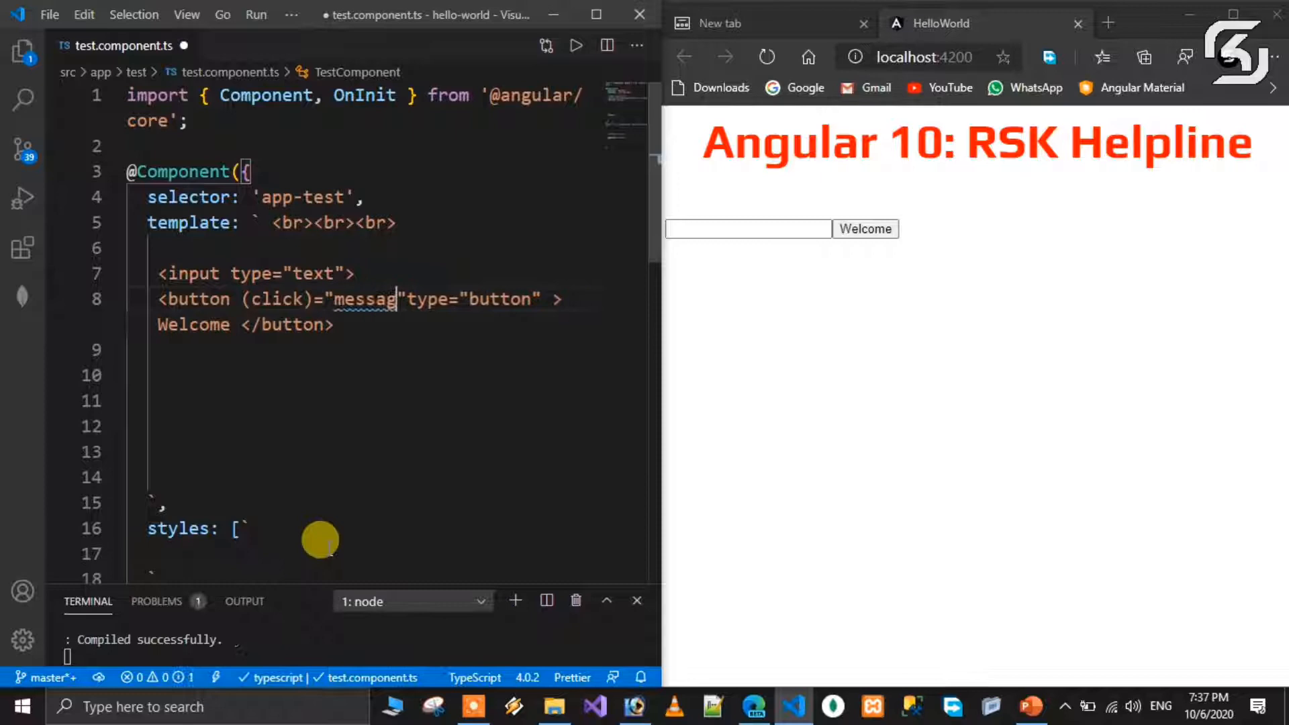
type("()")
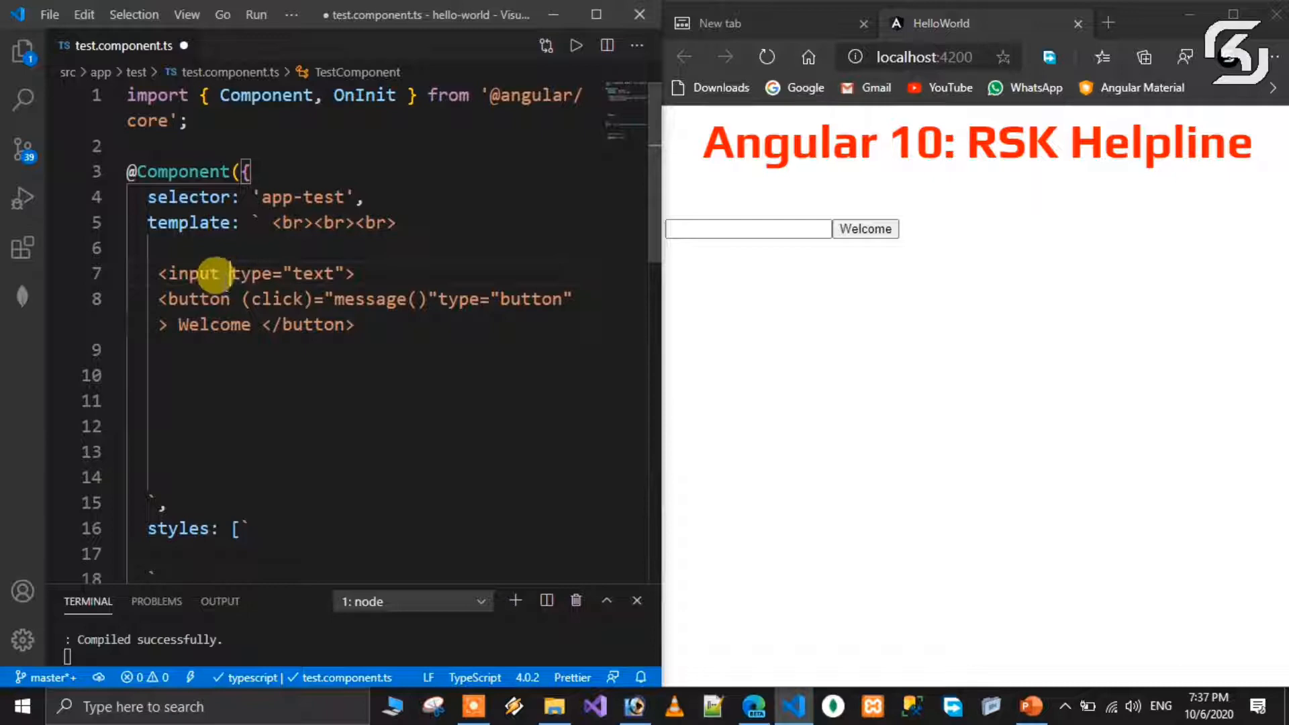
mouse_move(416, 341)
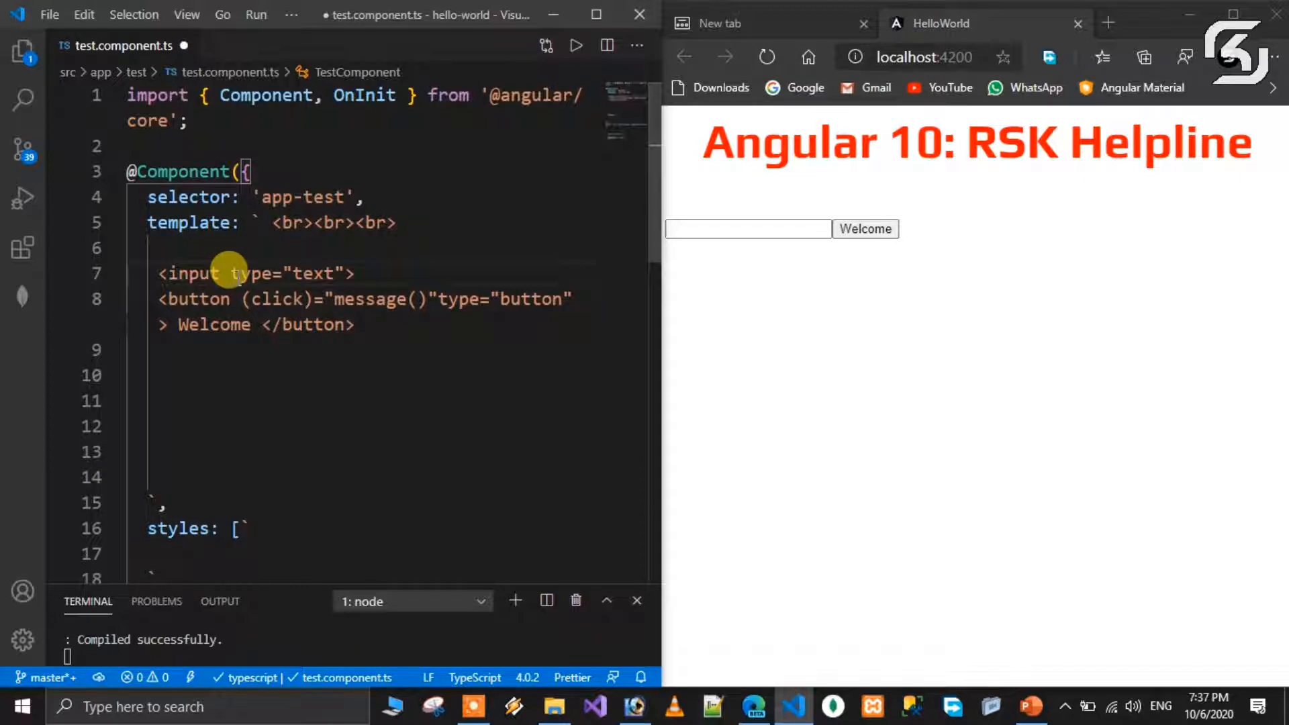
Tag the input with #msg and pass msg.value into message() in the click binding
type("#msg")
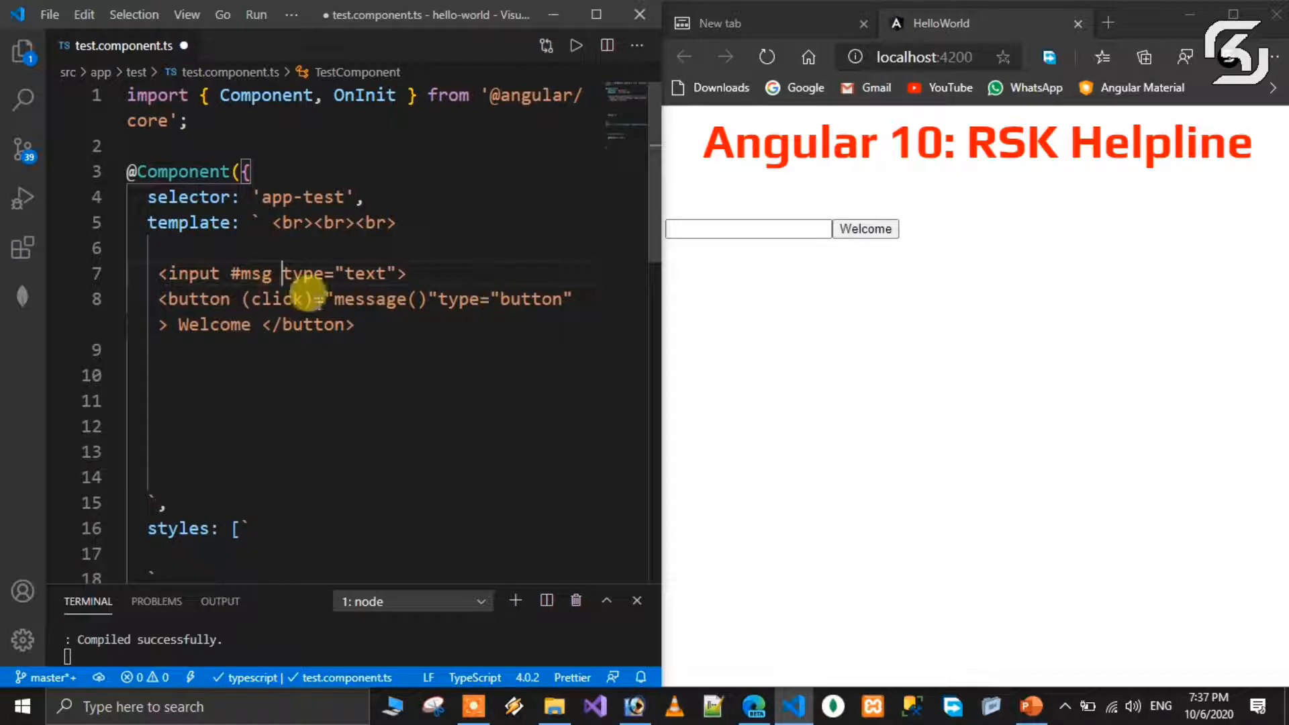
double_click(370, 298)
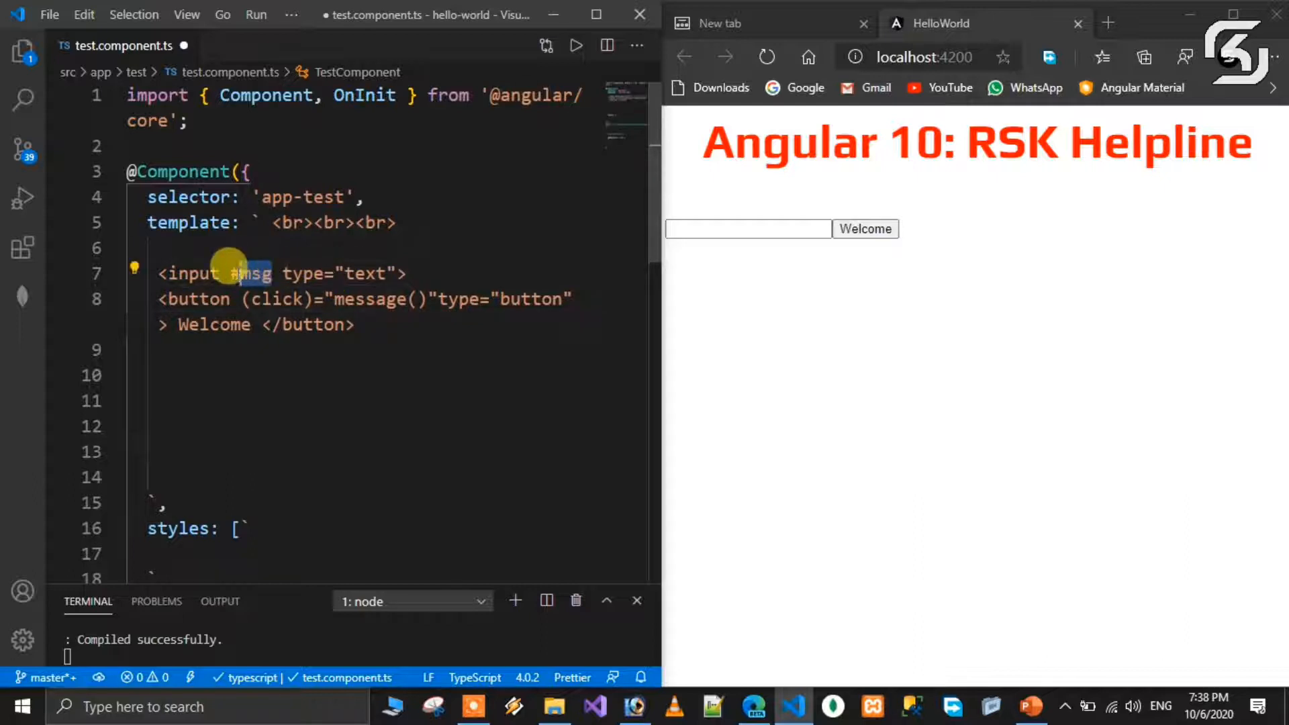
type("msg")
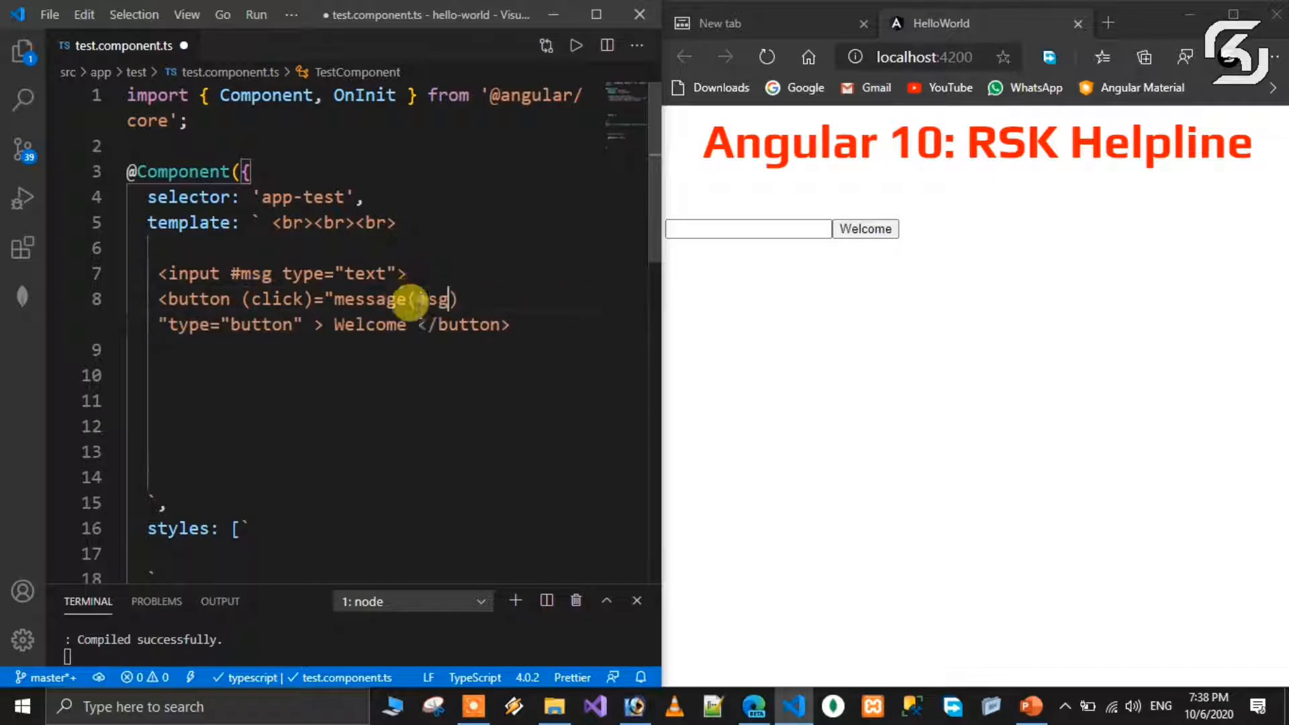
type(".val")
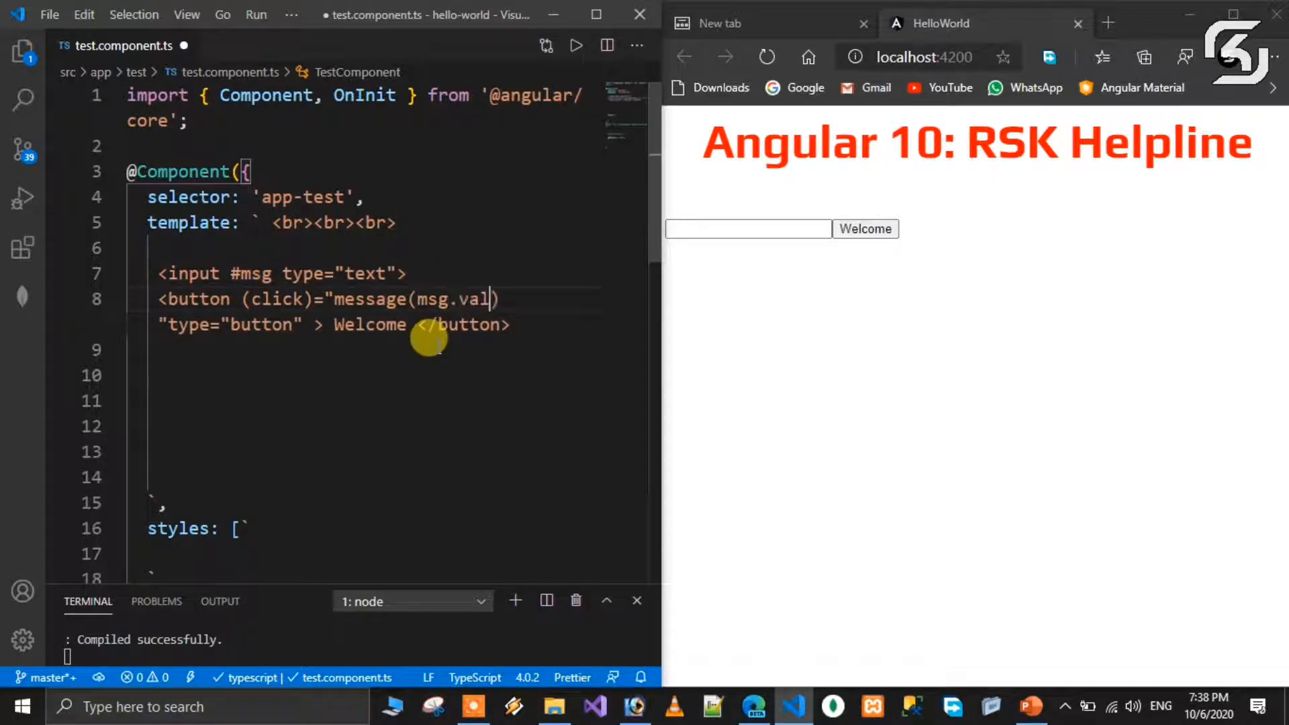
type("ue")
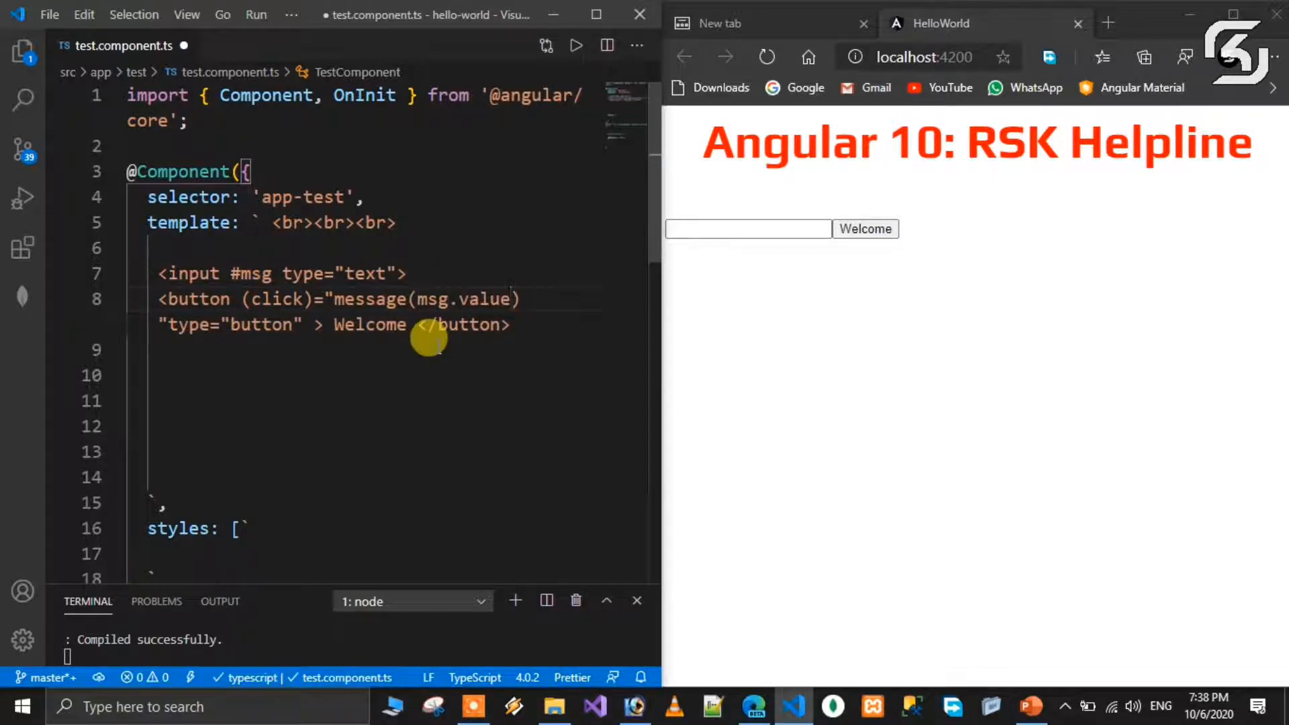
scroll("down", 3)
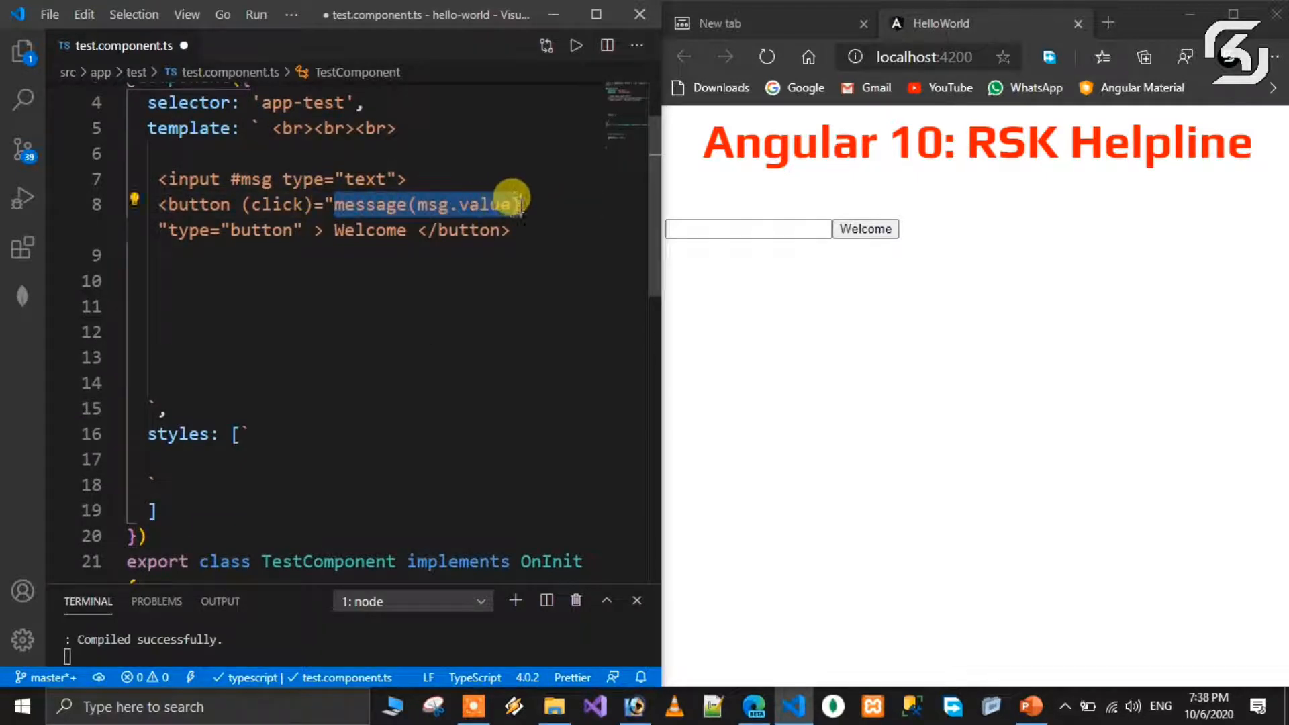
Define message(message){ console.log(message); } below ngOnInit in the component class
scroll("down", 3)
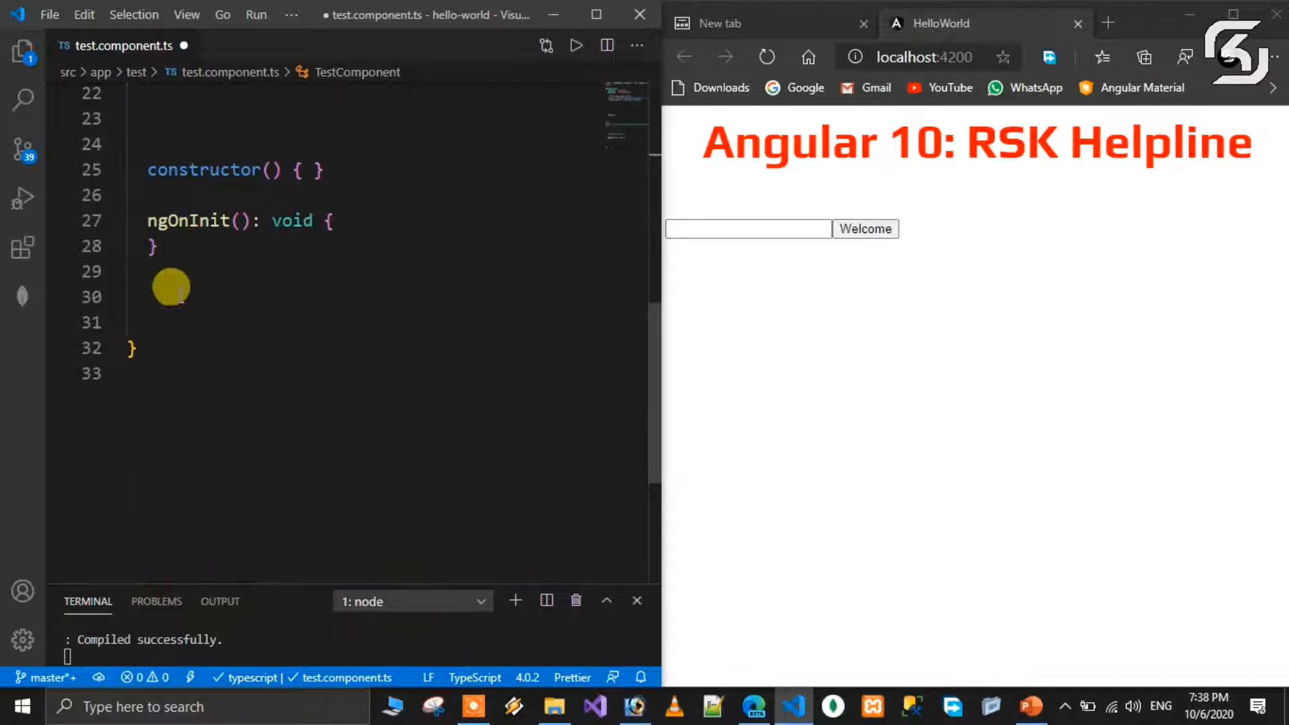
type("message(msg.value)")
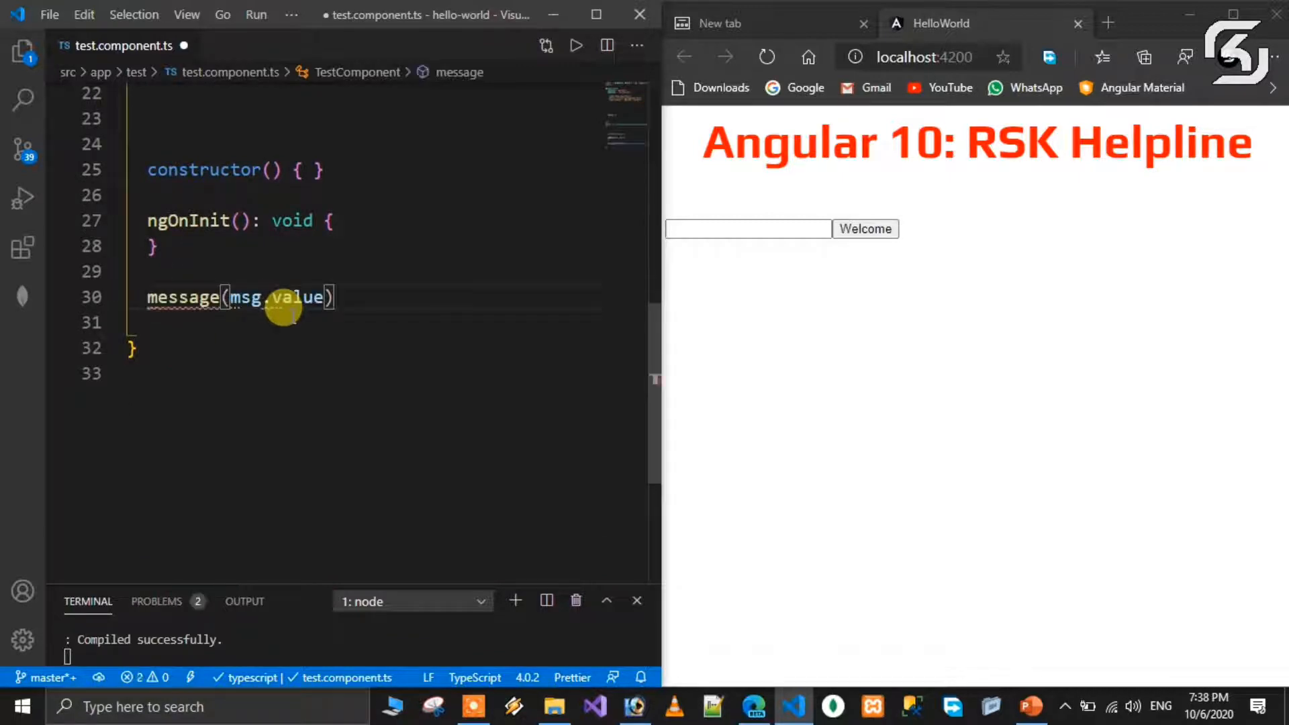
double_click(301, 297)
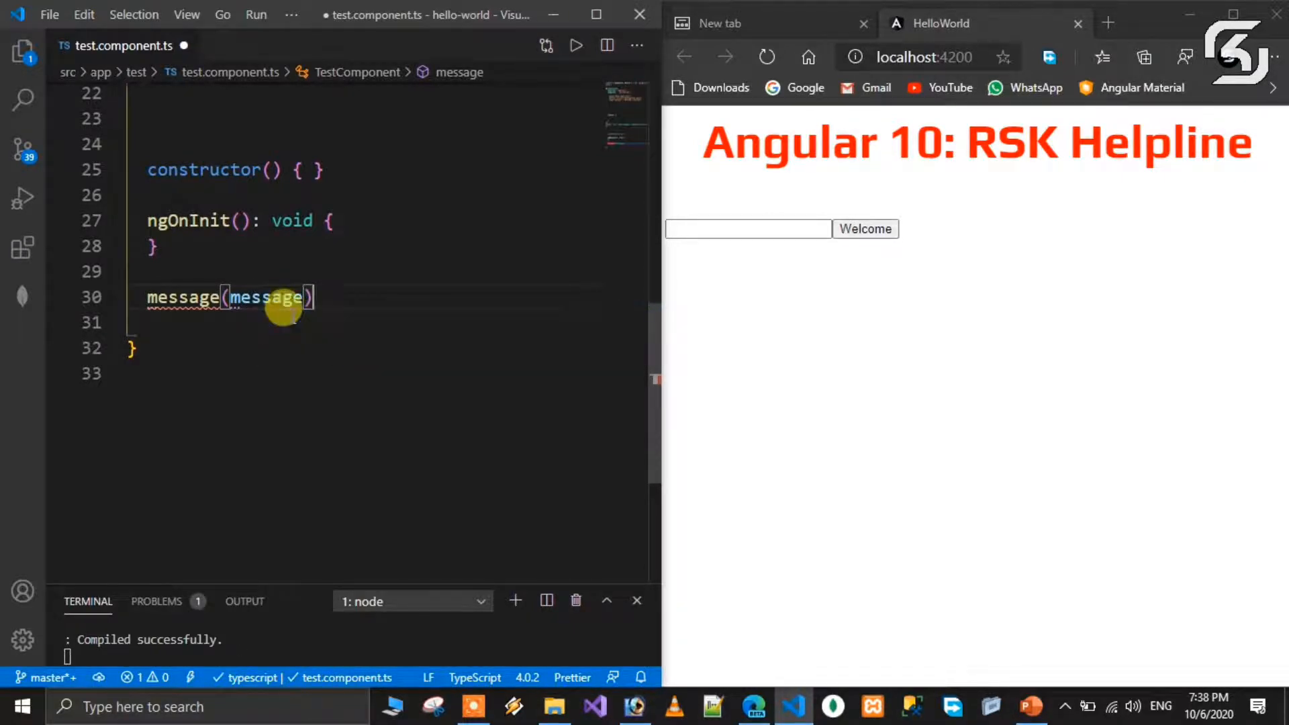
type("{")
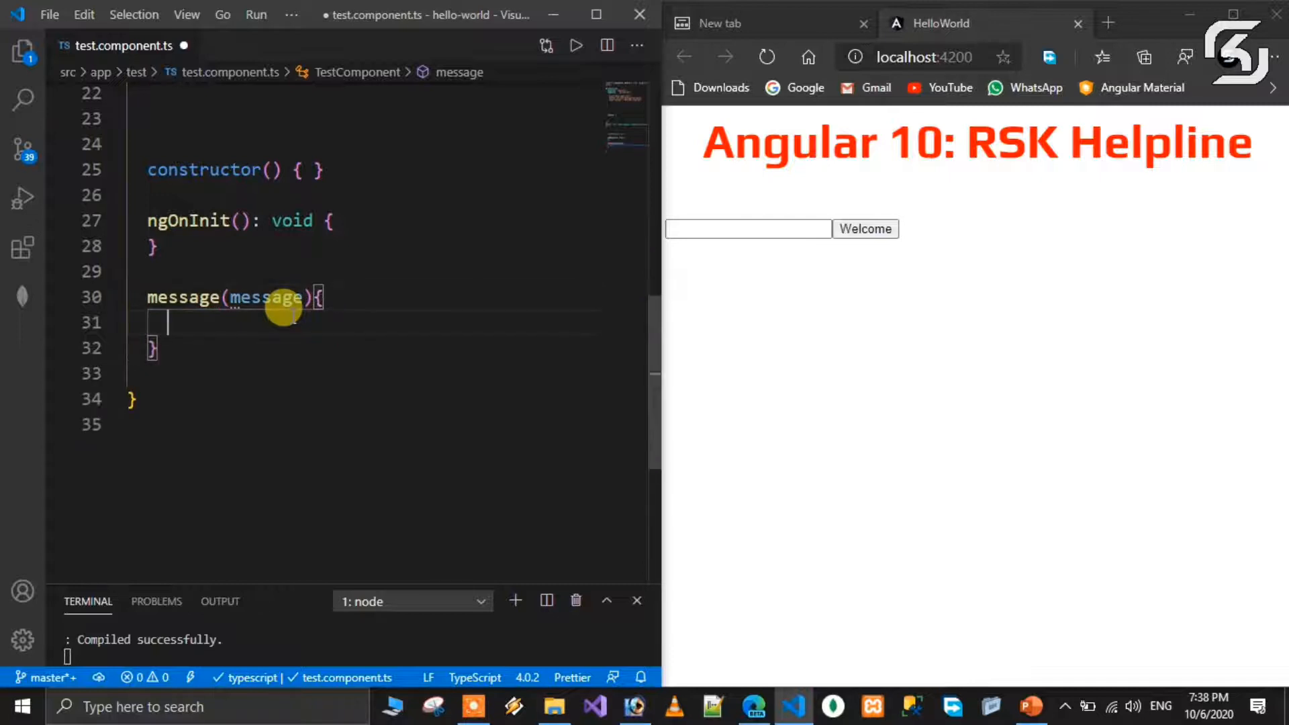
type("conole.log(\"")
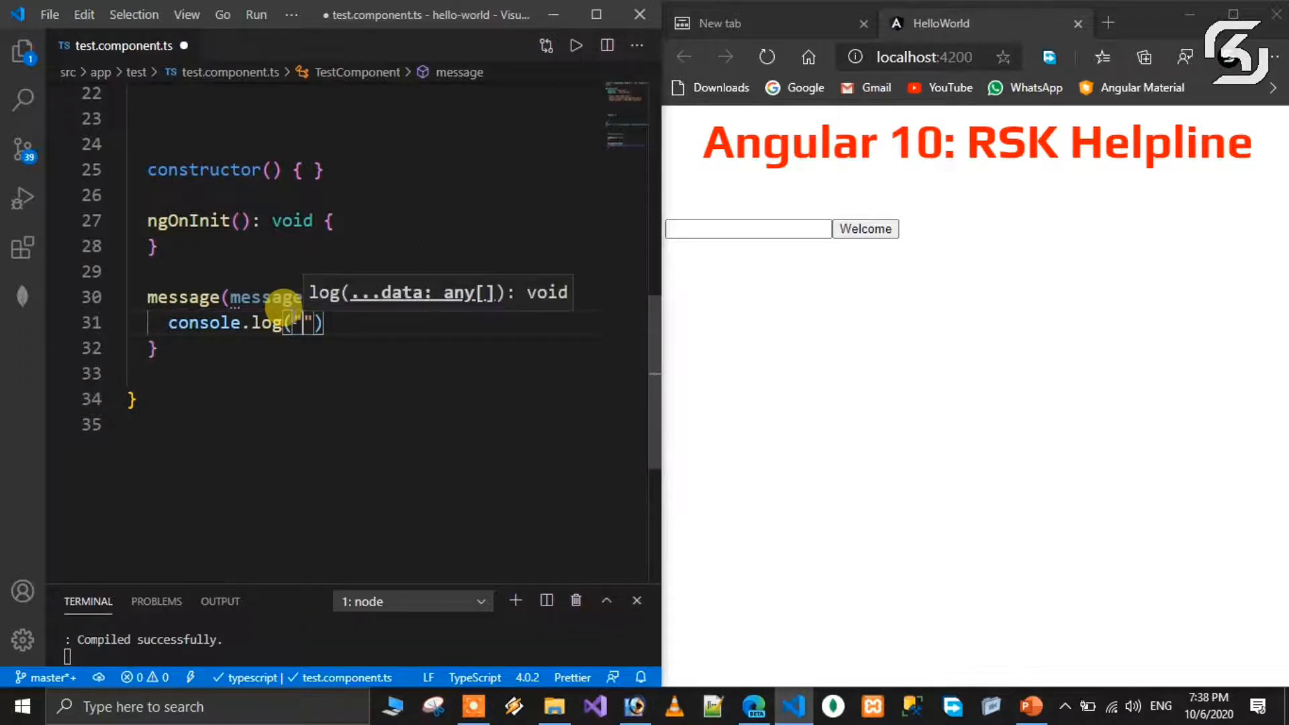
mouse_move(359, 511)
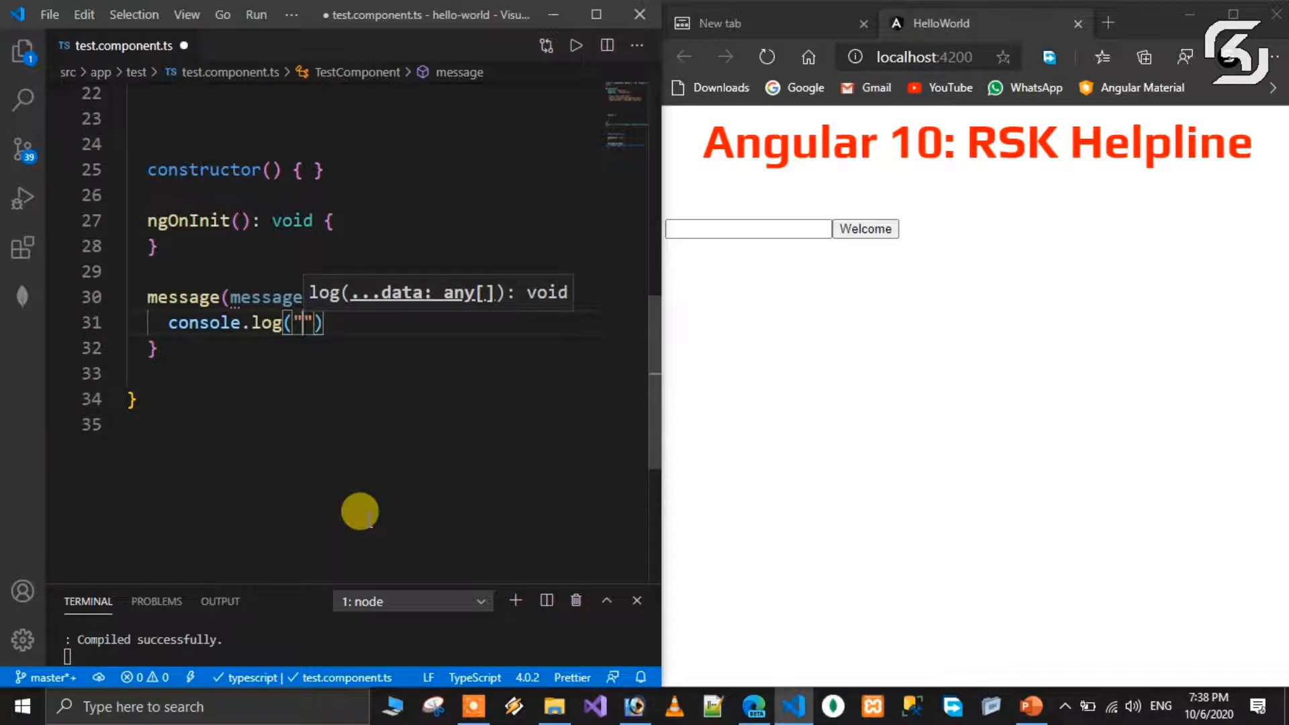
type("message")
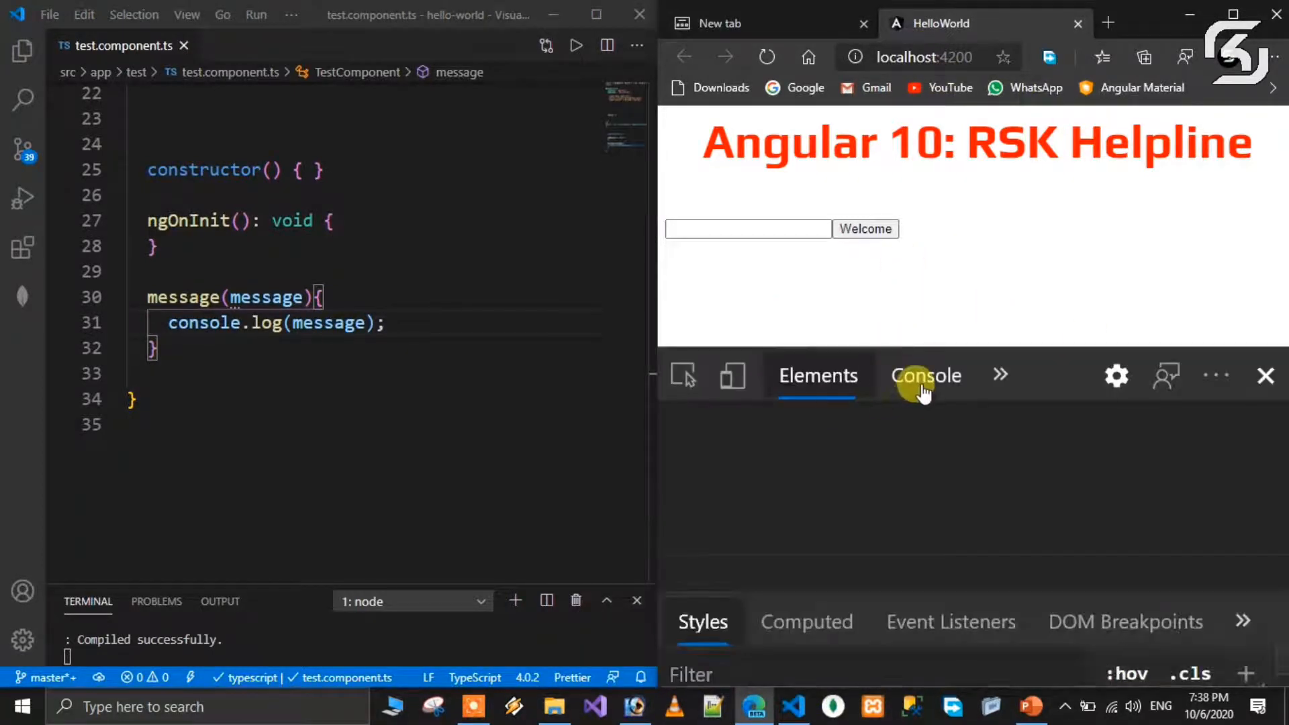
With the Edge console open, enter RSK Helpline and click Welcome to log it
left_click(926, 376)
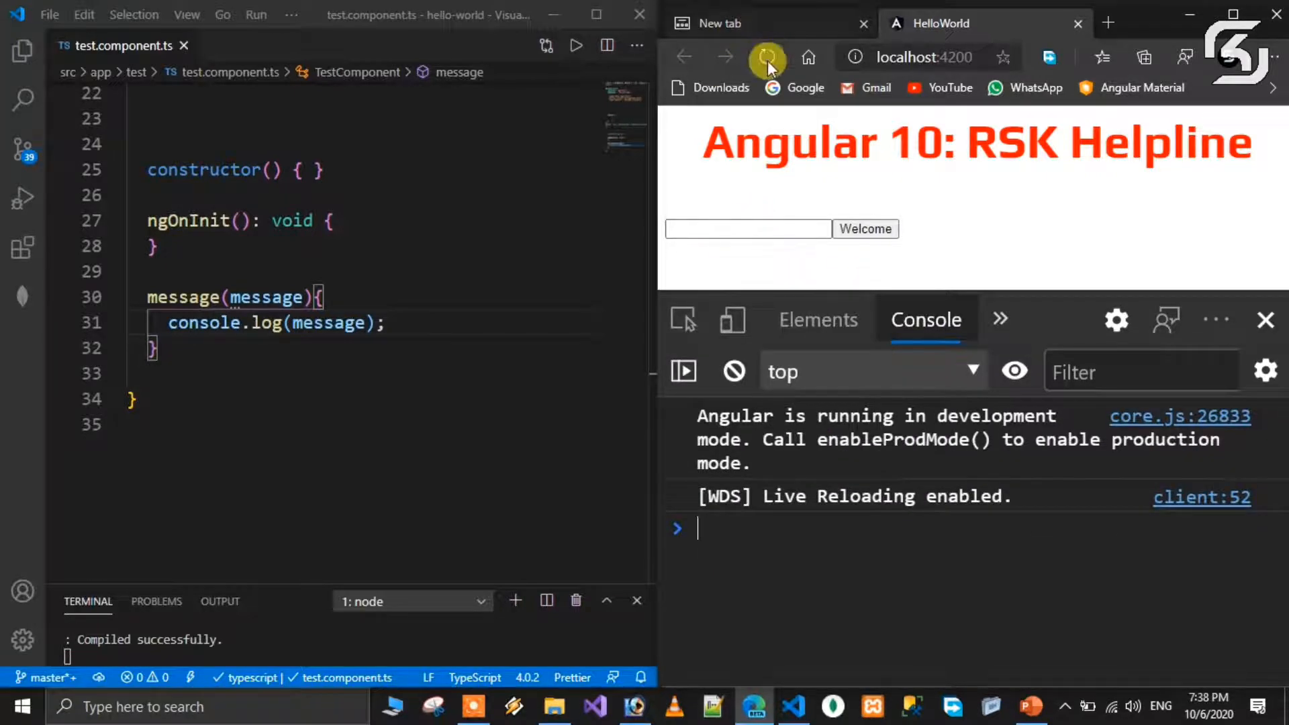
left_click(747, 228)
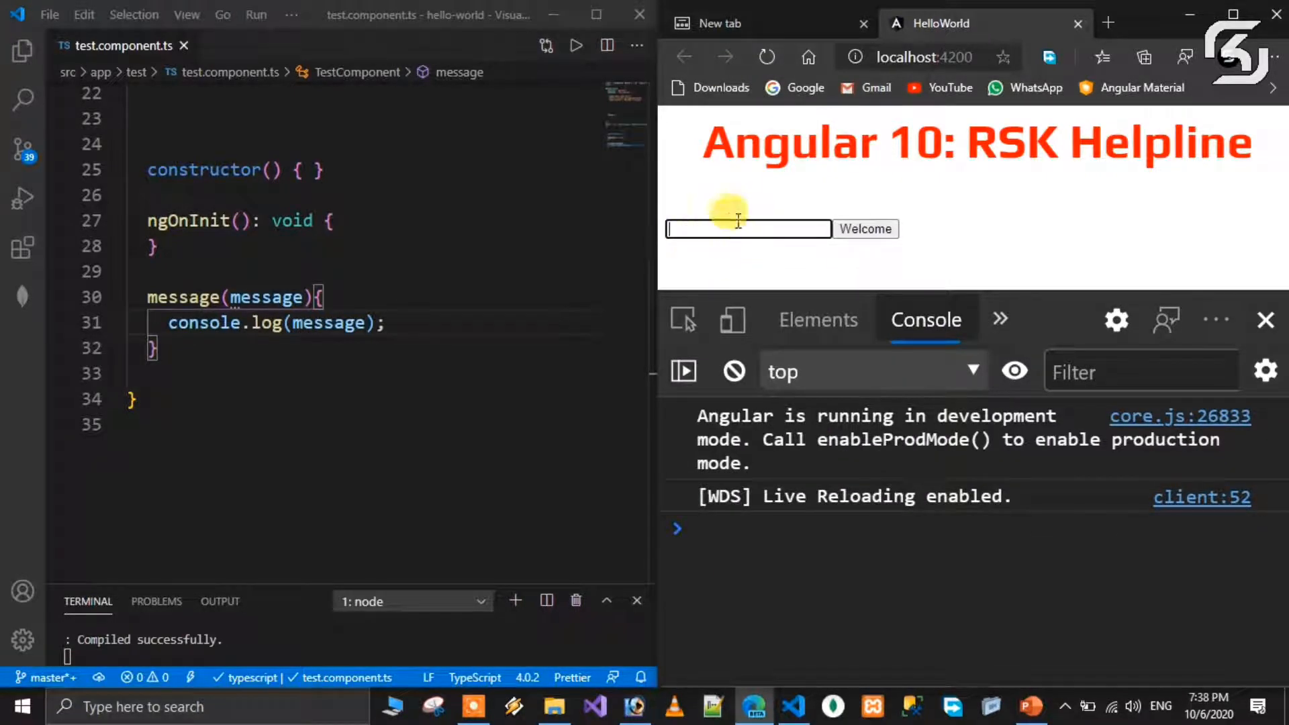
type("RSK Helpline")
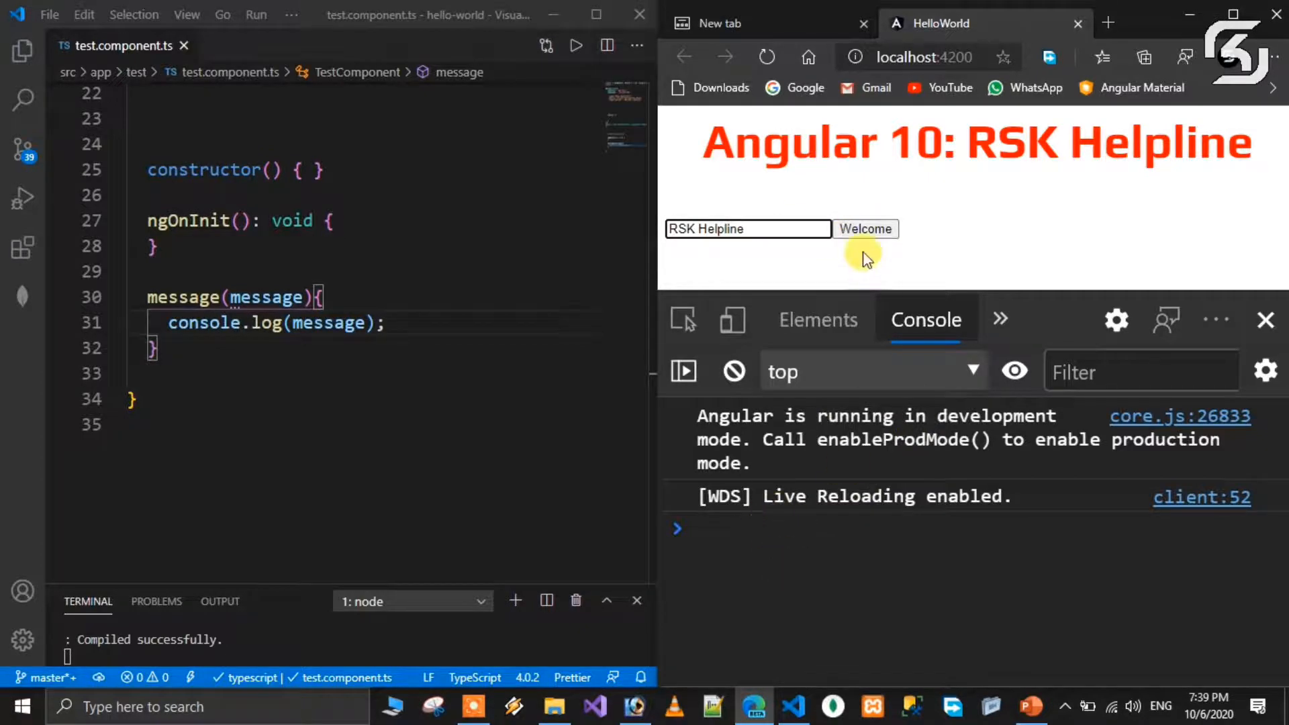
left_click(863, 228)
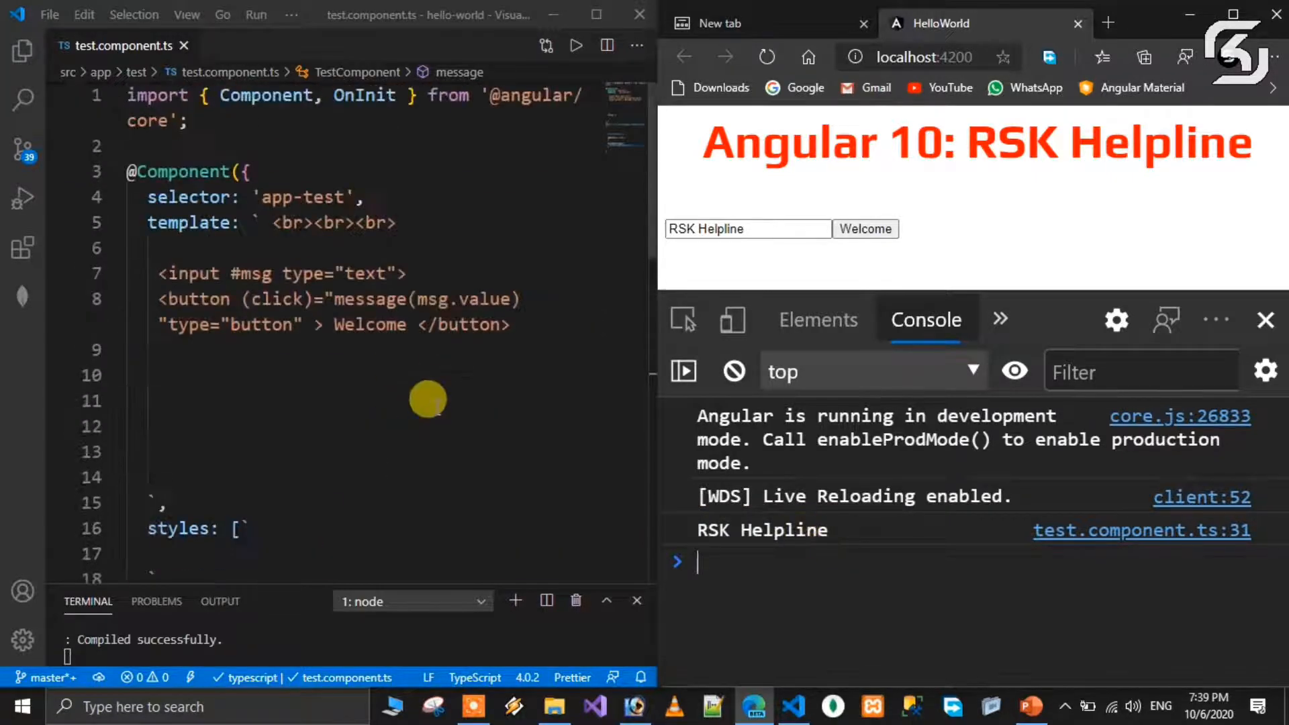
mouse_move(264, 272)
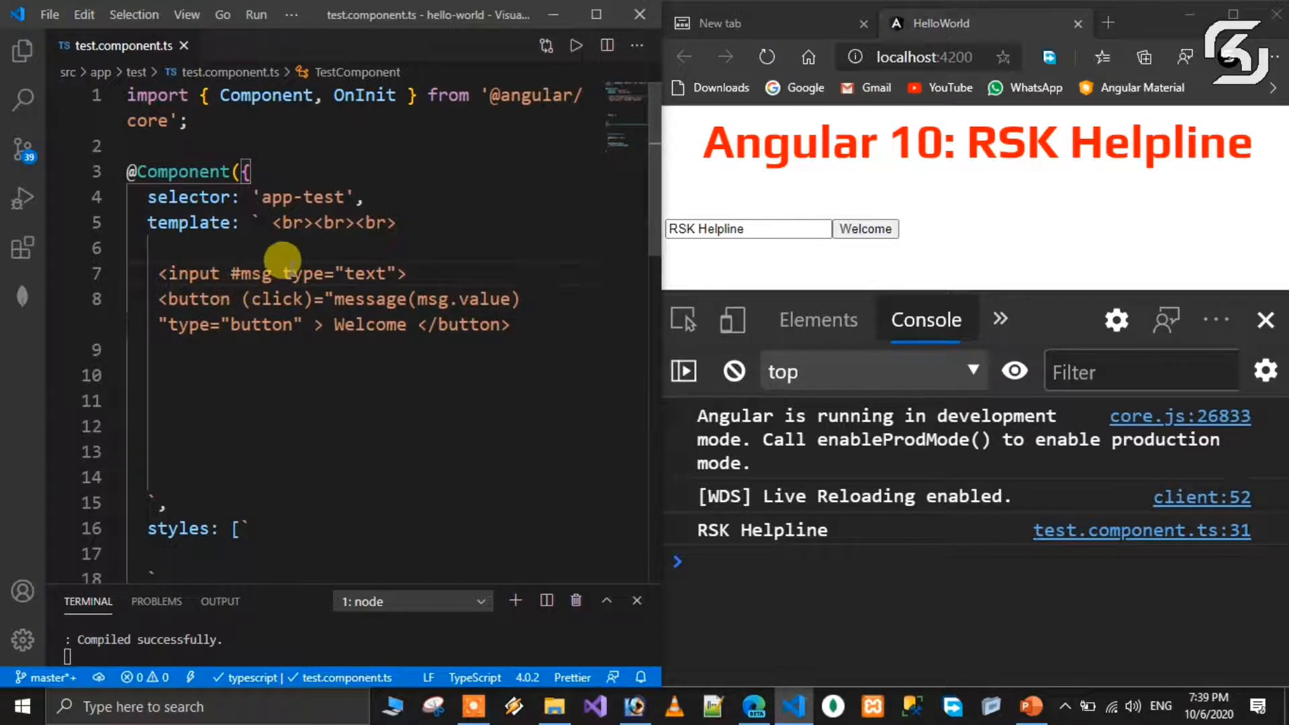
mouse_move(406, 386)
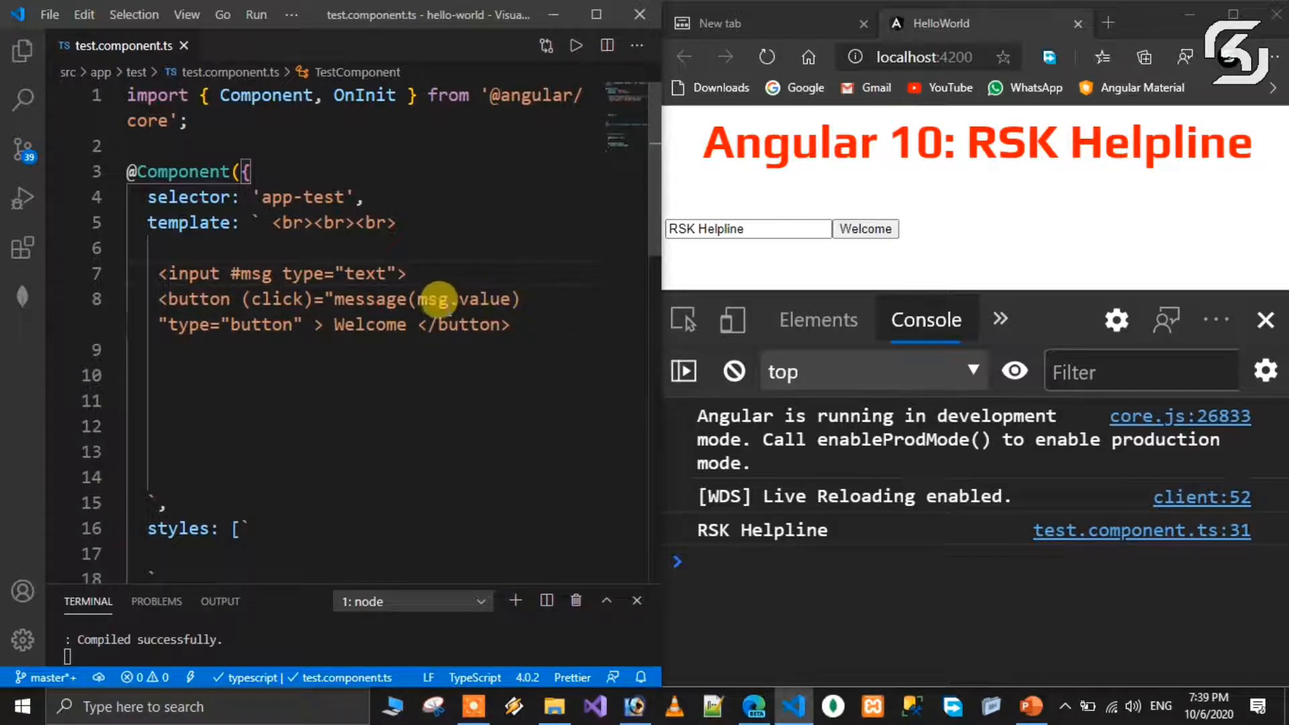
Pass msg itself to message(), reload and click Welcome to log the input element
double_click(485, 298)
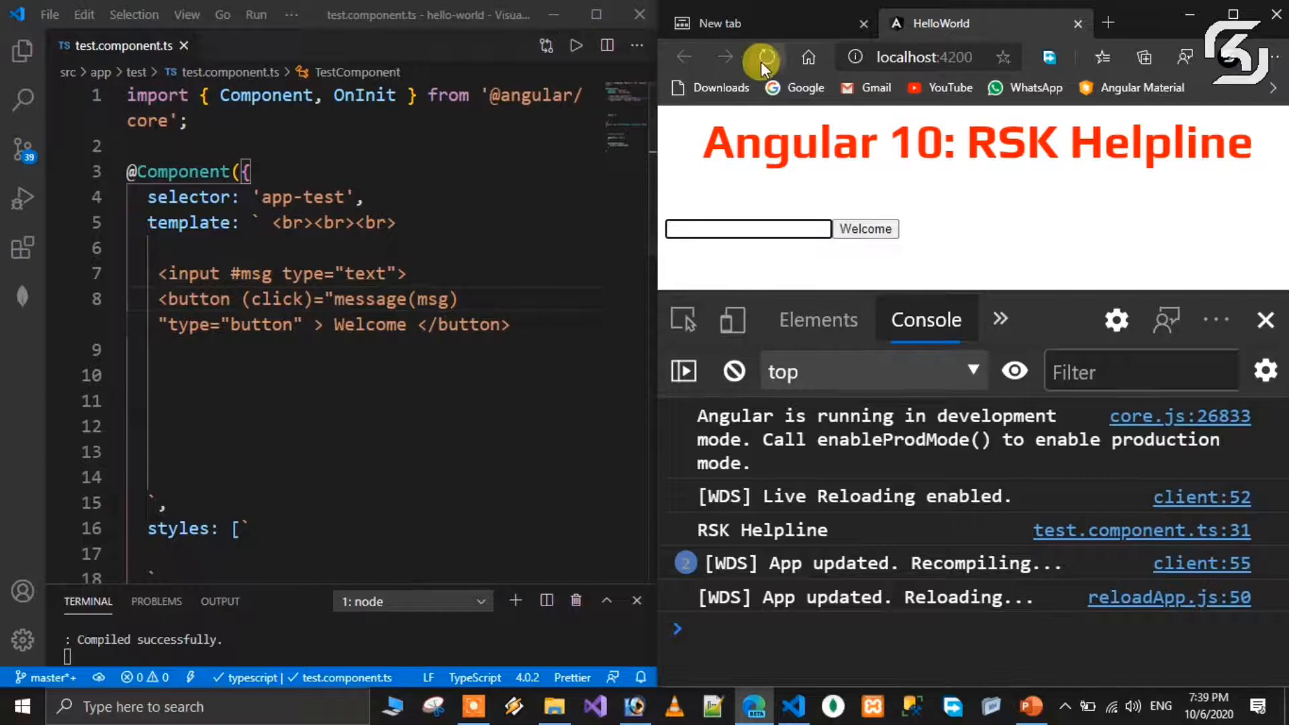
left_click(762, 56)
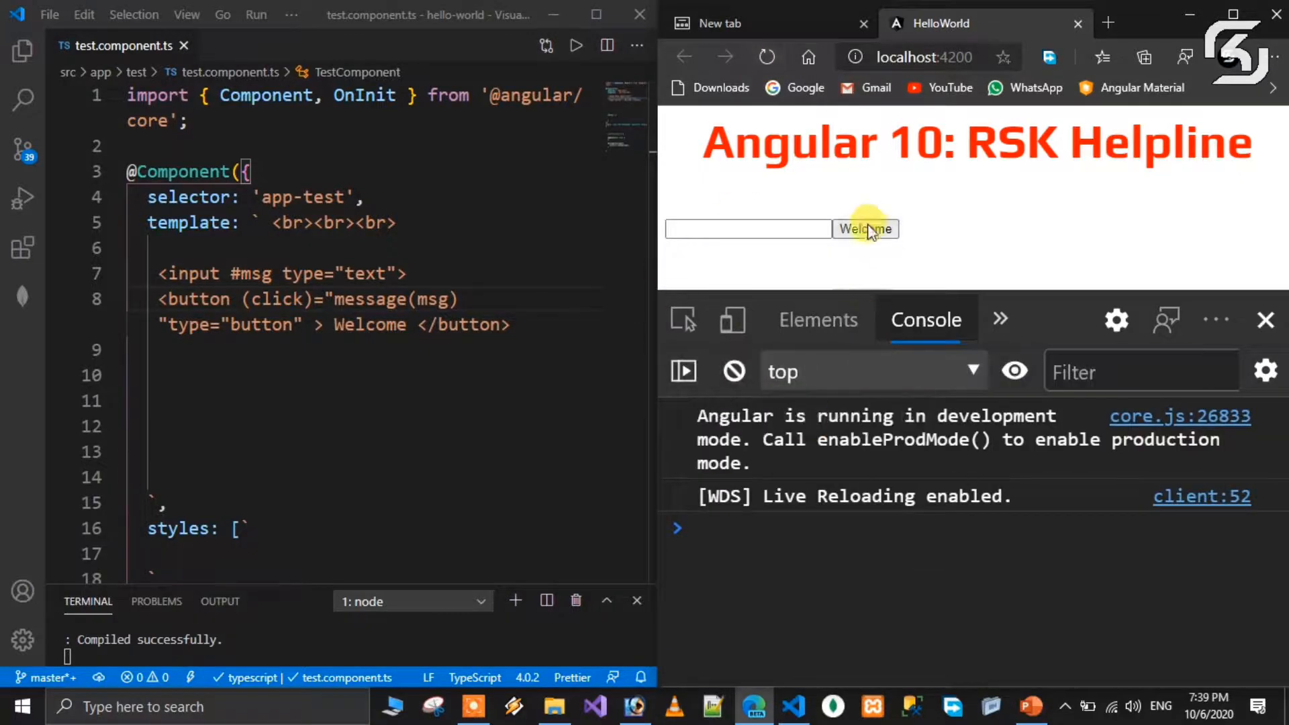
left_click(864, 228)
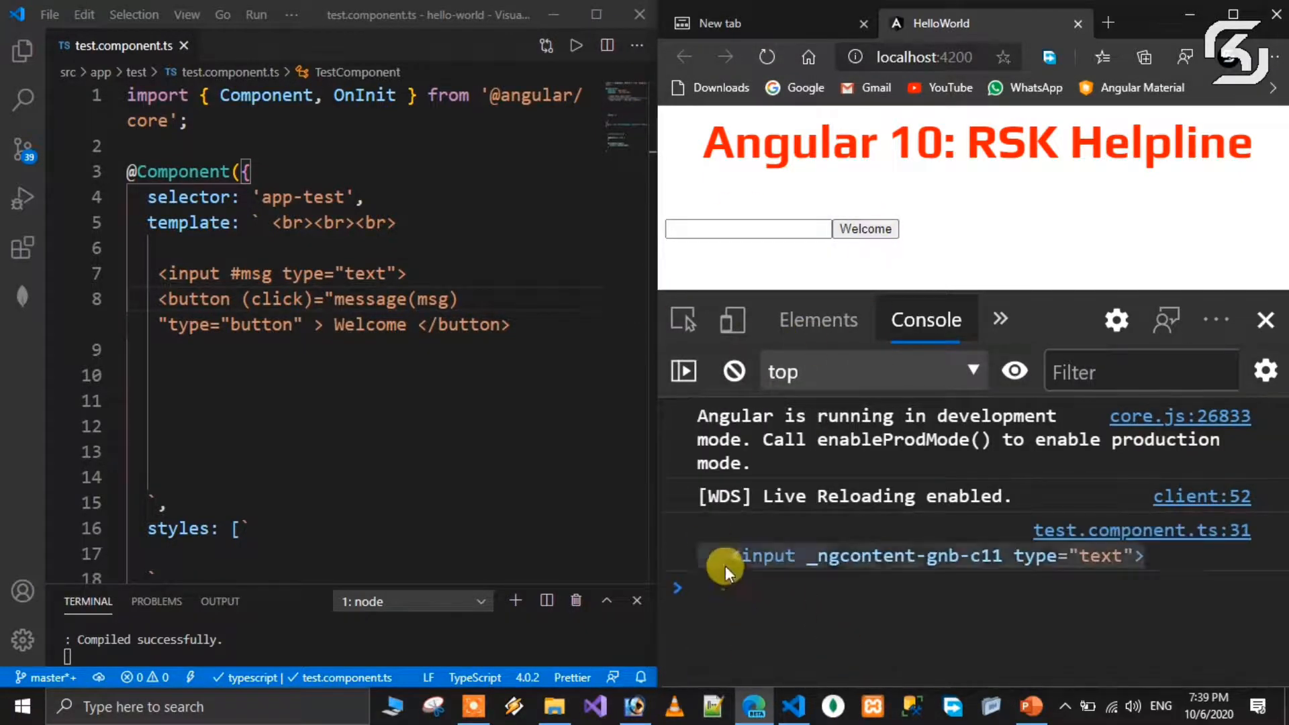